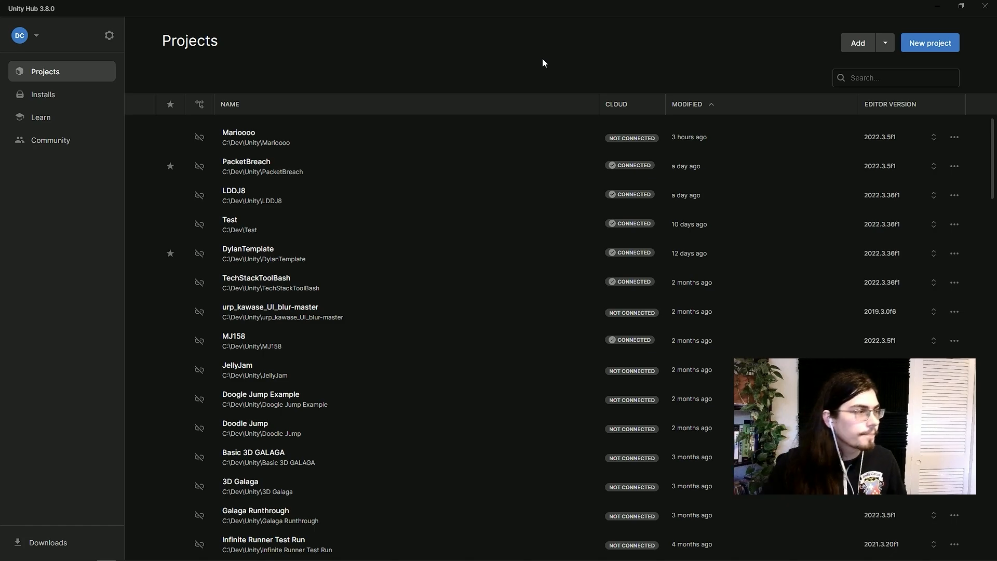
pyautogui.moveTo(559, 157)
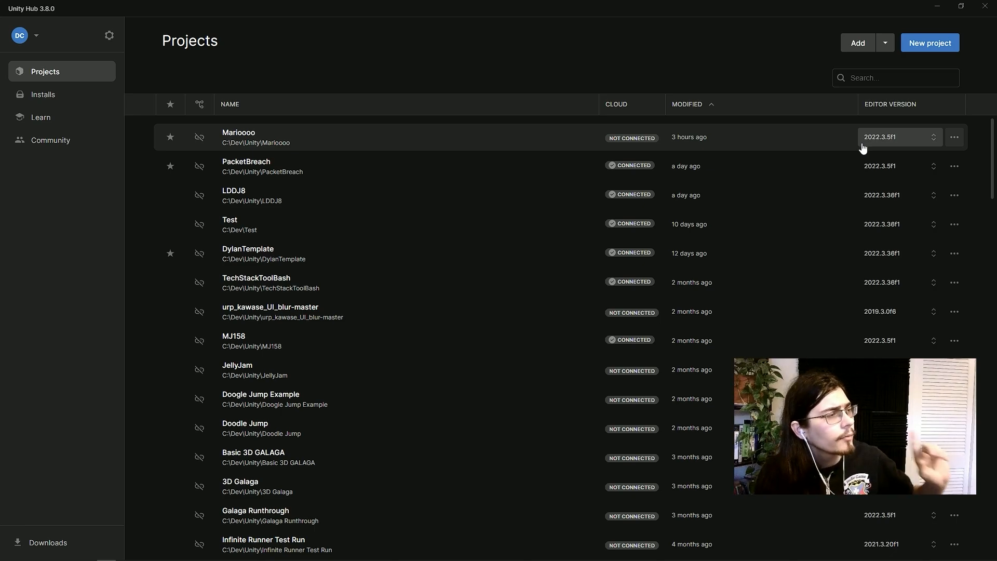
# Switch Unity Hub to the Installs list of editor versions
pyautogui.click(44, 95)
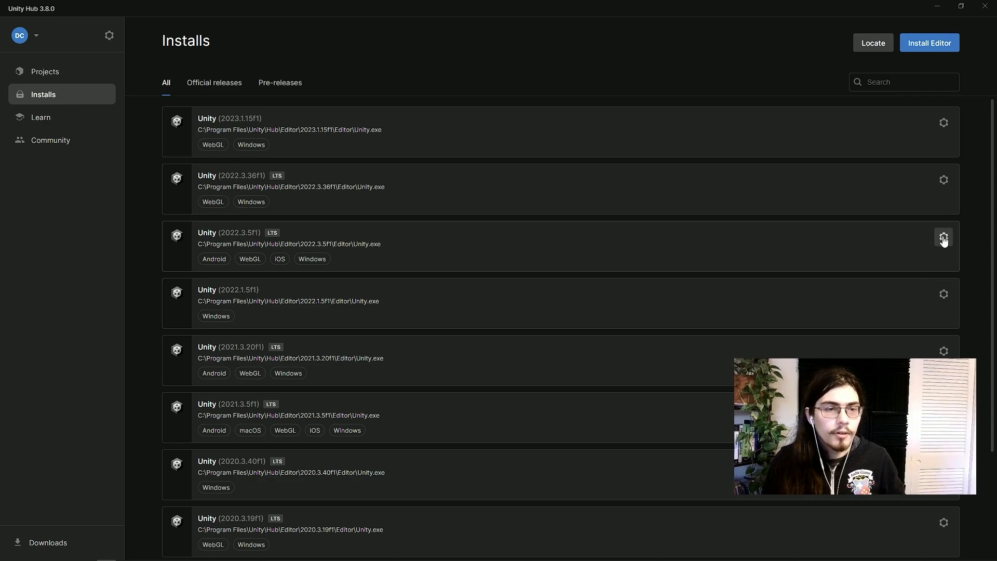
# Check the 2022.3.5f1 editor's modules to confirm WebGL Build Support is installed
pyautogui.click(944, 236)
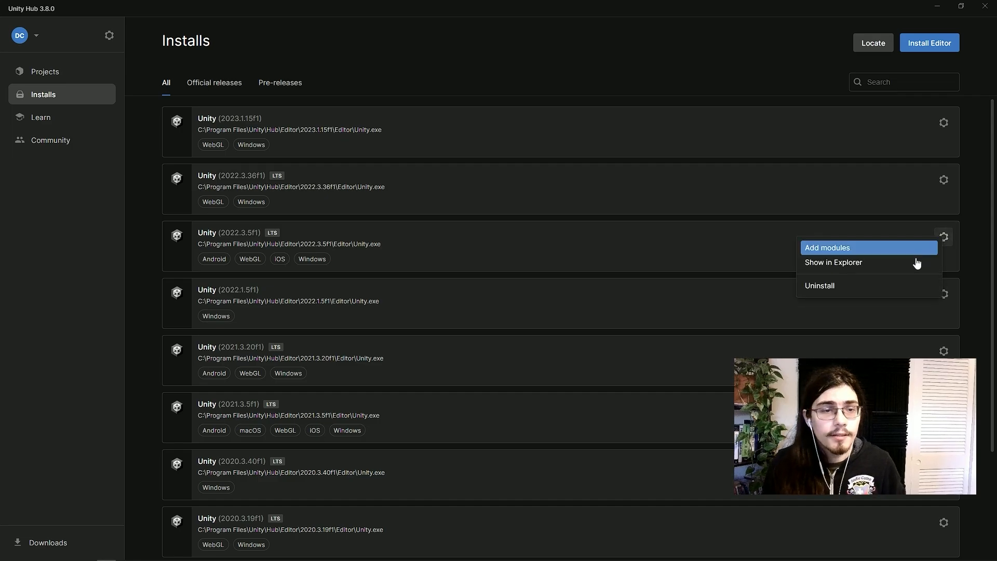
pyautogui.click(827, 247)
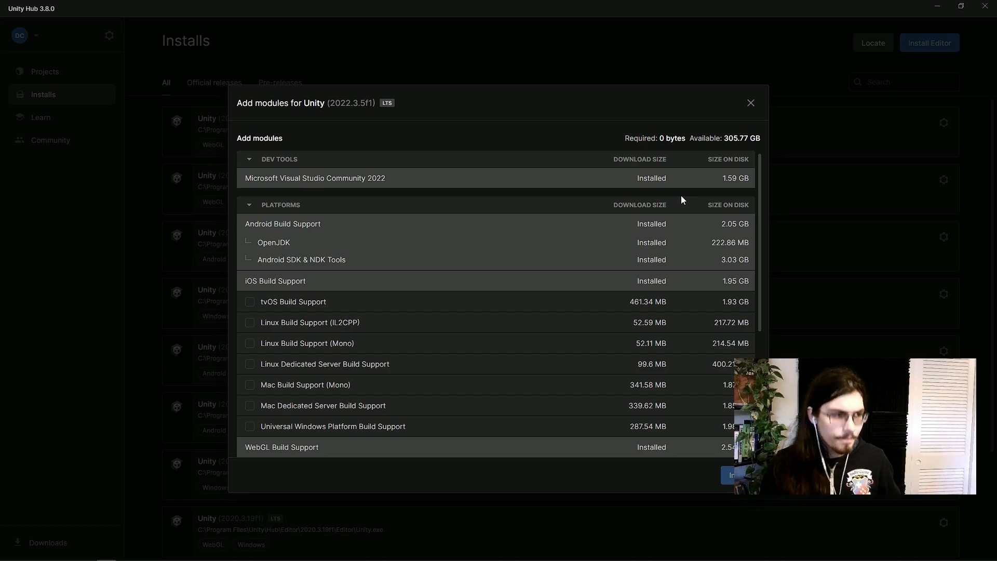
pyautogui.moveTo(257, 228)
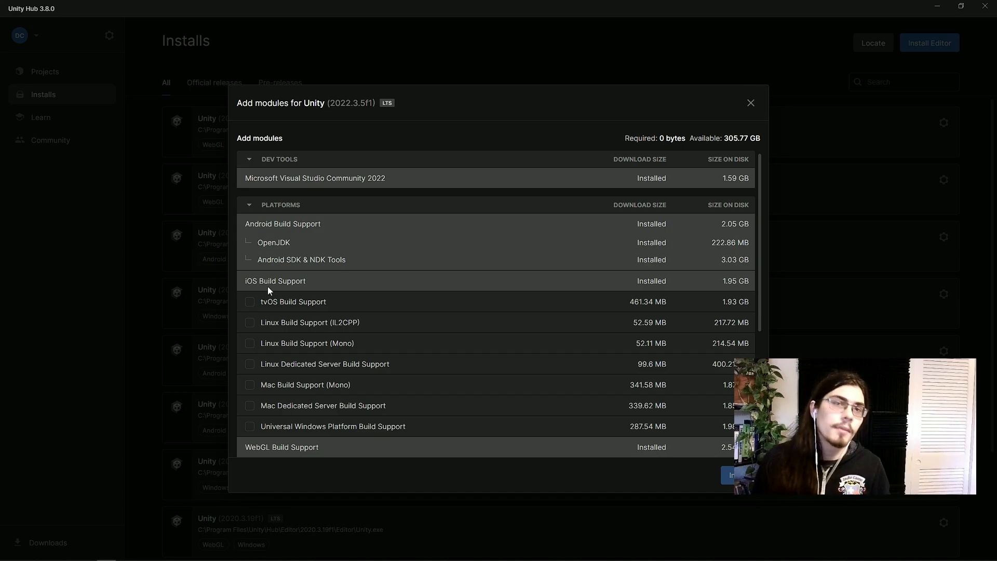
pyautogui.scroll(-3)
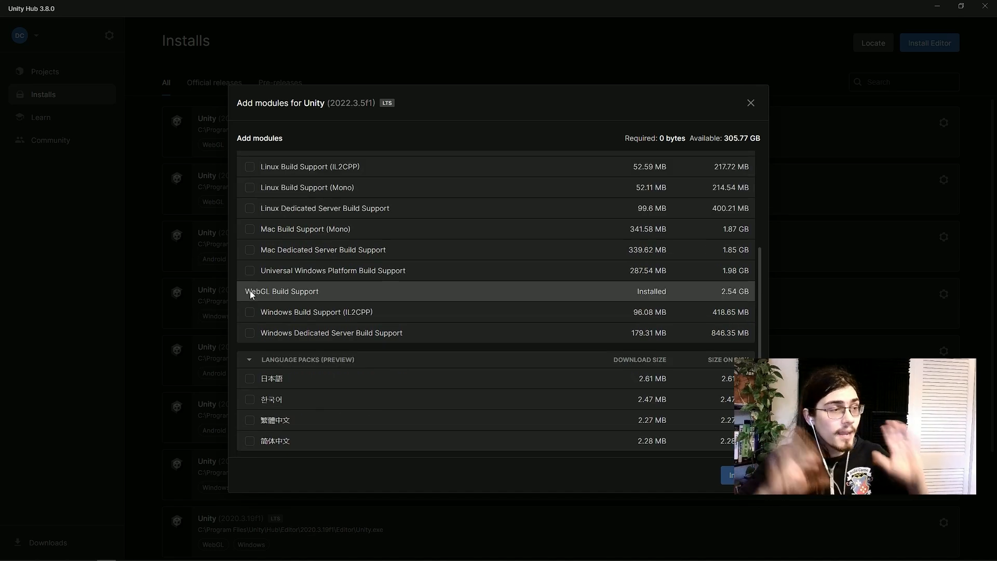
pyautogui.moveTo(253, 302)
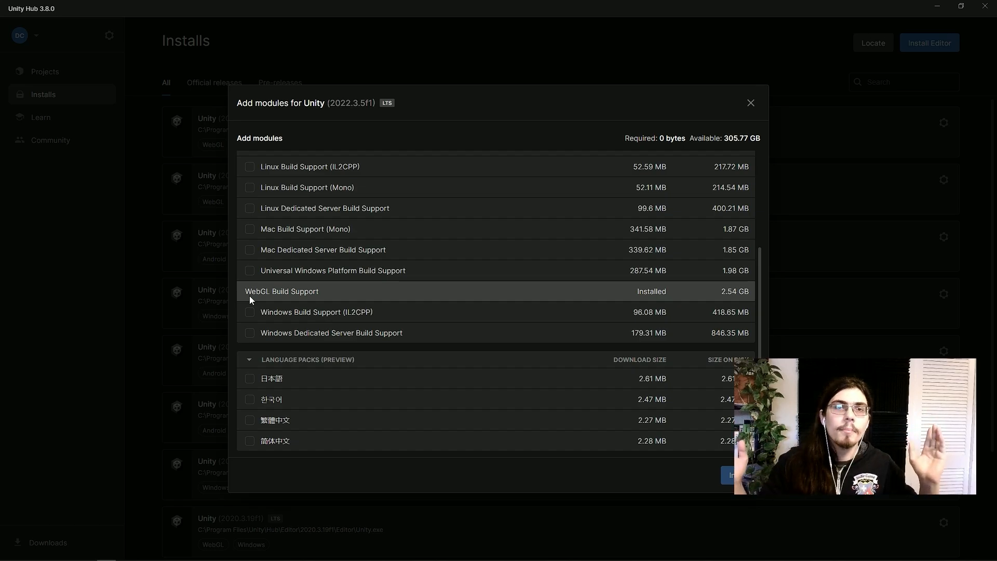
pyautogui.scroll(-3)
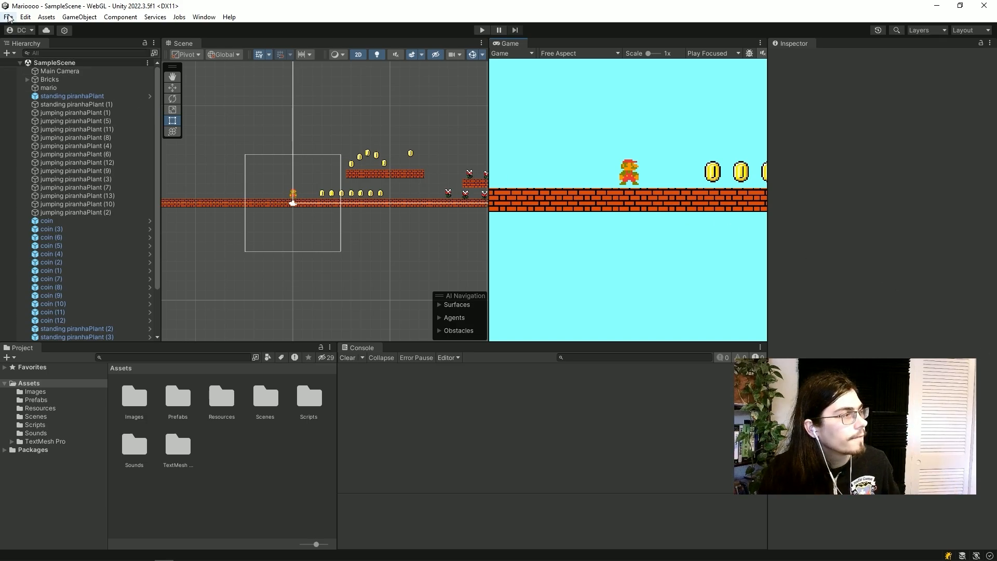
# Bring up Build Settings with WebGL active and select Scenes/SampleScene in the build list
pyautogui.click(9, 16)
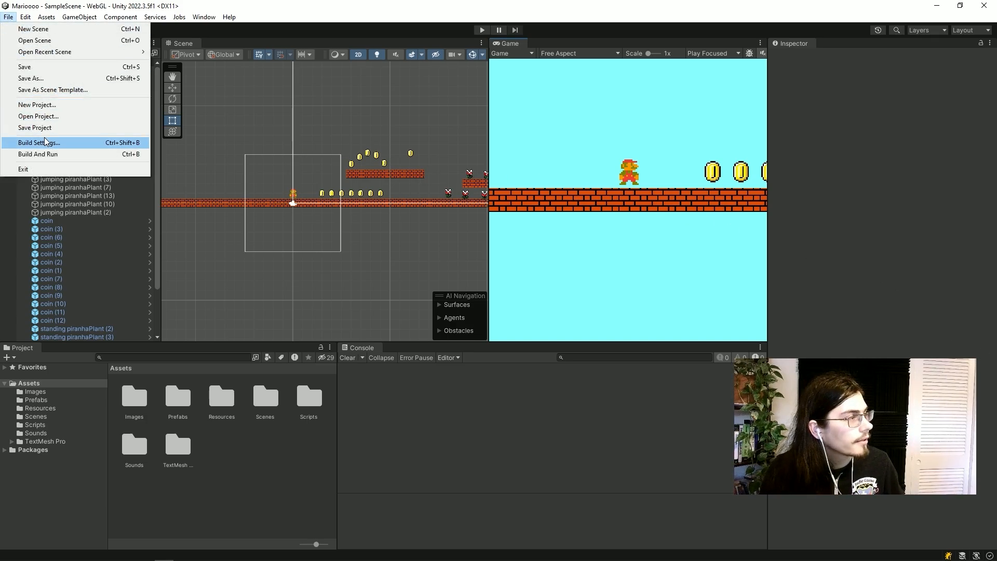
pyautogui.click(38, 142)
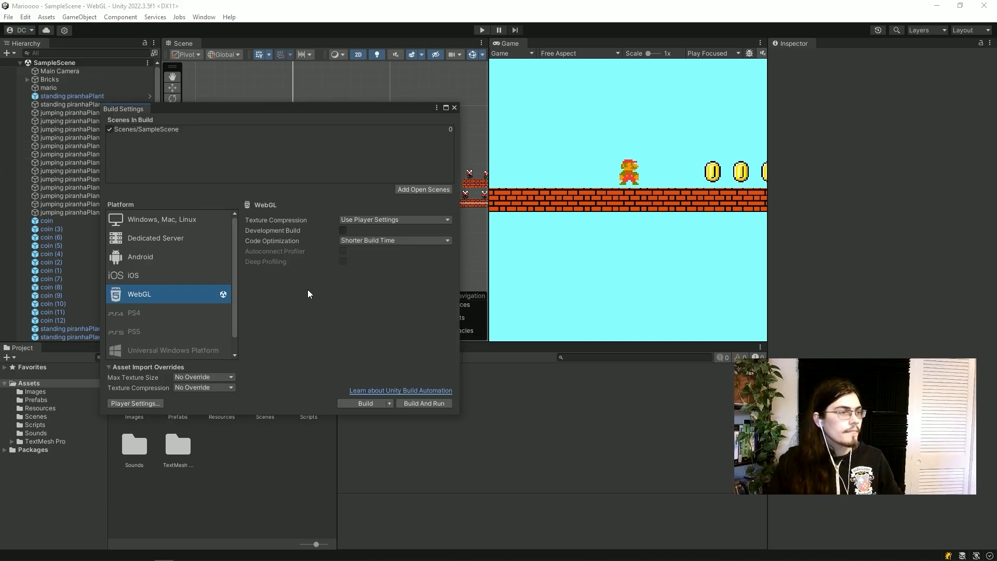
pyautogui.moveTo(140, 149)
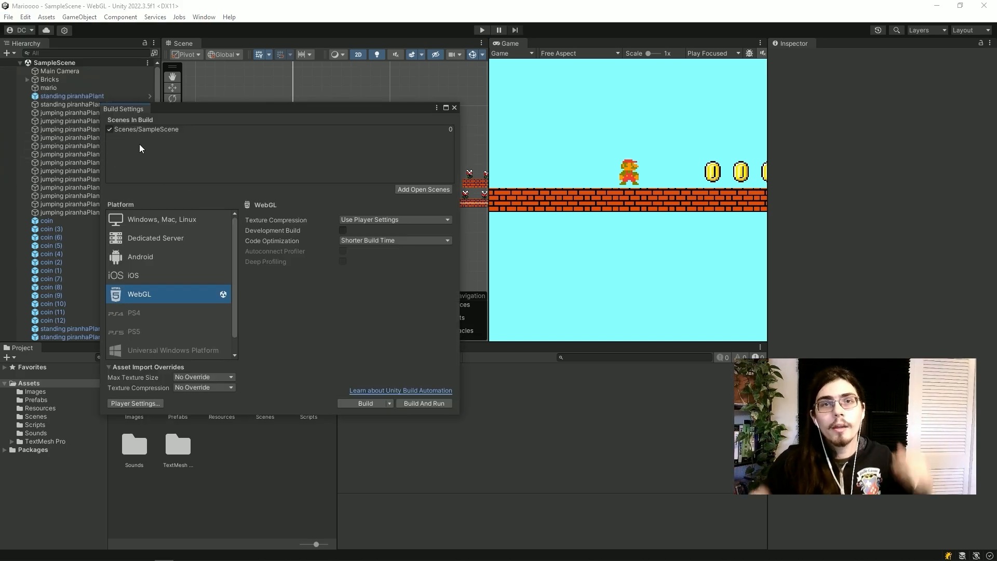
pyautogui.moveTo(152, 134)
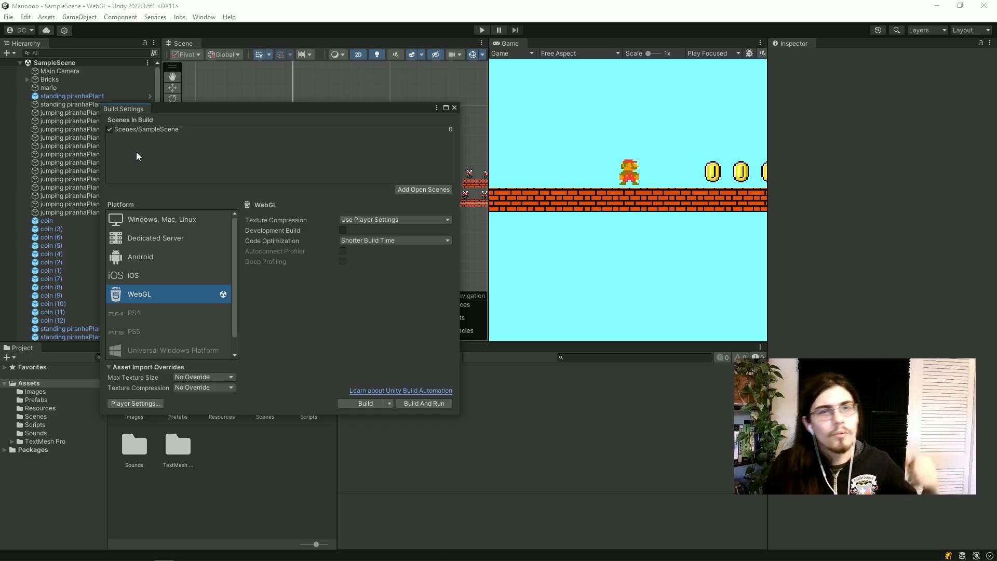
pyautogui.moveTo(143, 117)
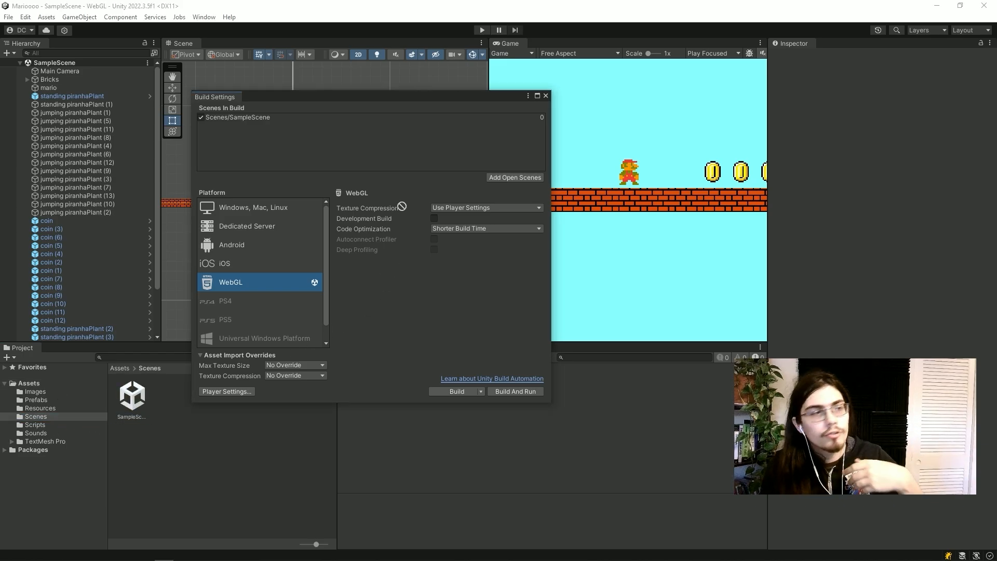
pyautogui.click(251, 117)
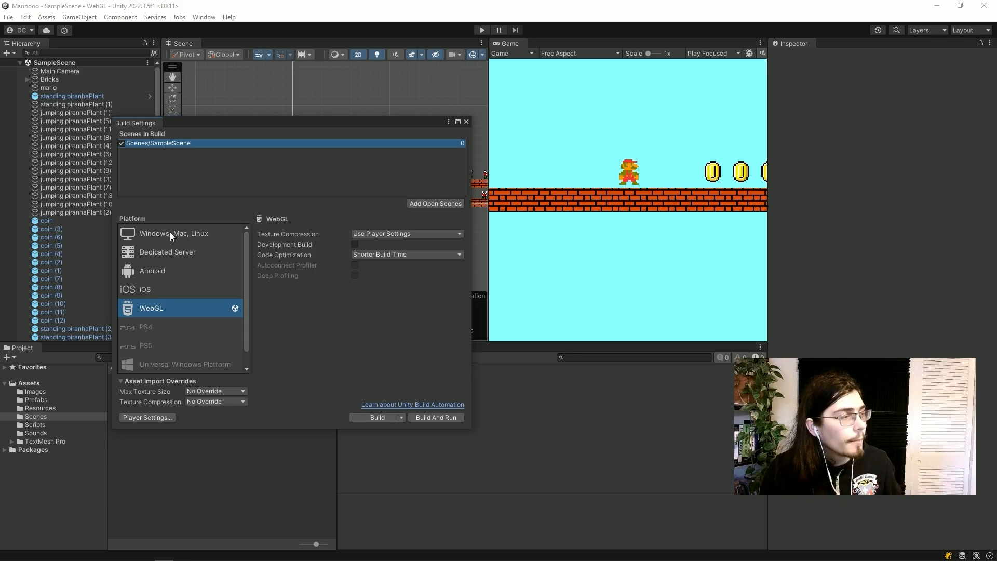
pyautogui.click(174, 233)
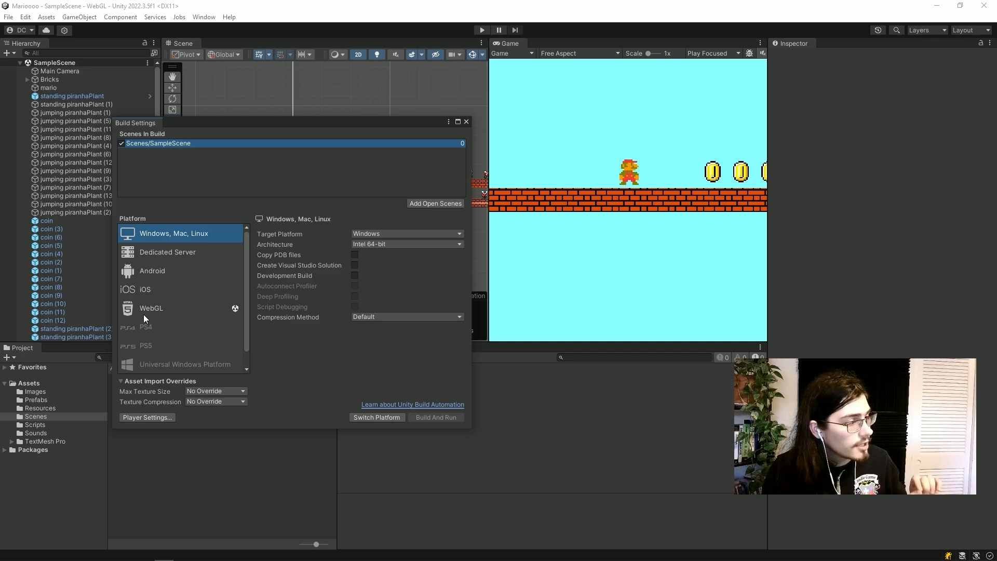
pyautogui.click(151, 307)
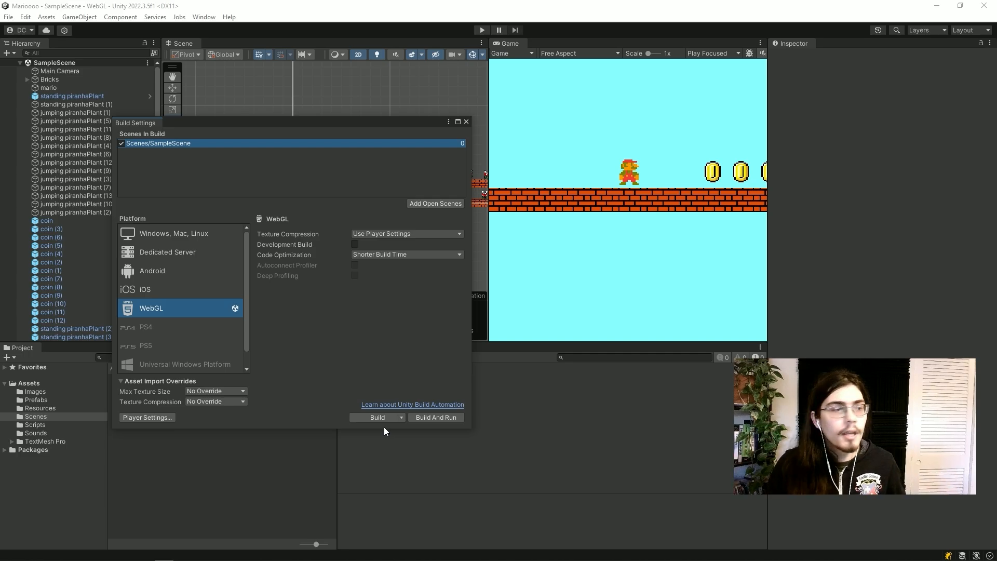
pyautogui.moveTo(357, 425)
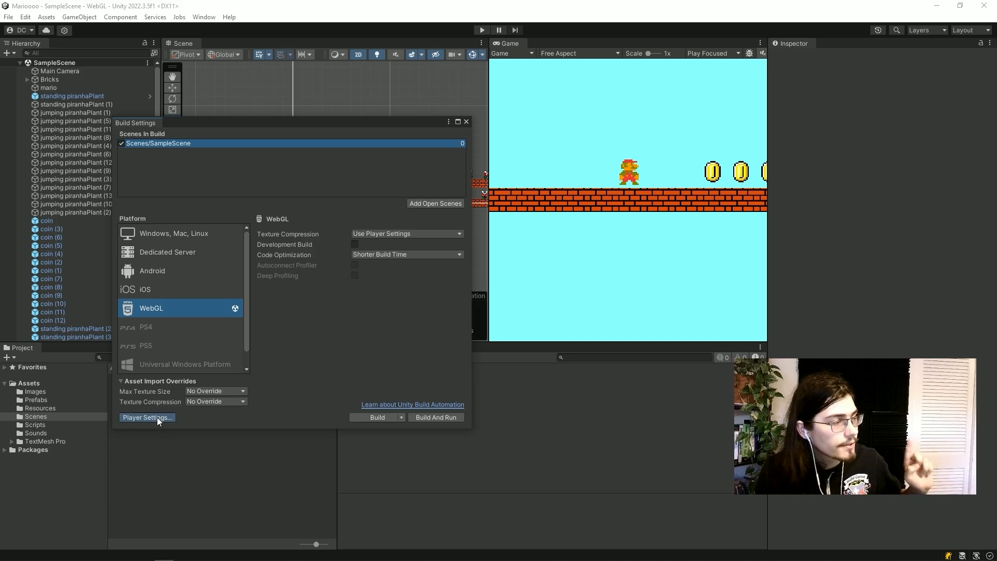
# In Player Settings, set Company Name to Dylan Crag and Product Name to Nariooo
pyautogui.click(146, 418)
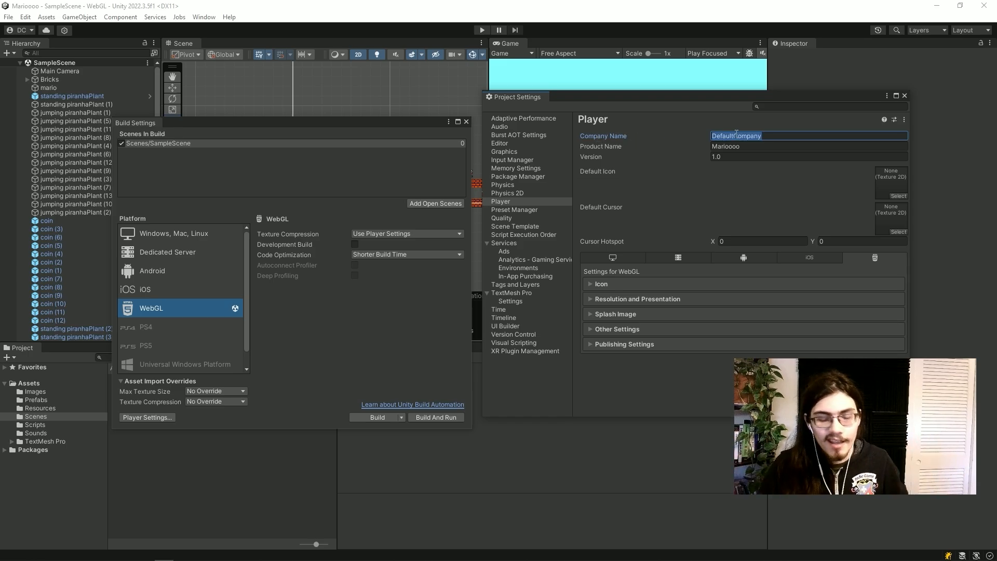
pyautogui.write('Dylan Cragle')
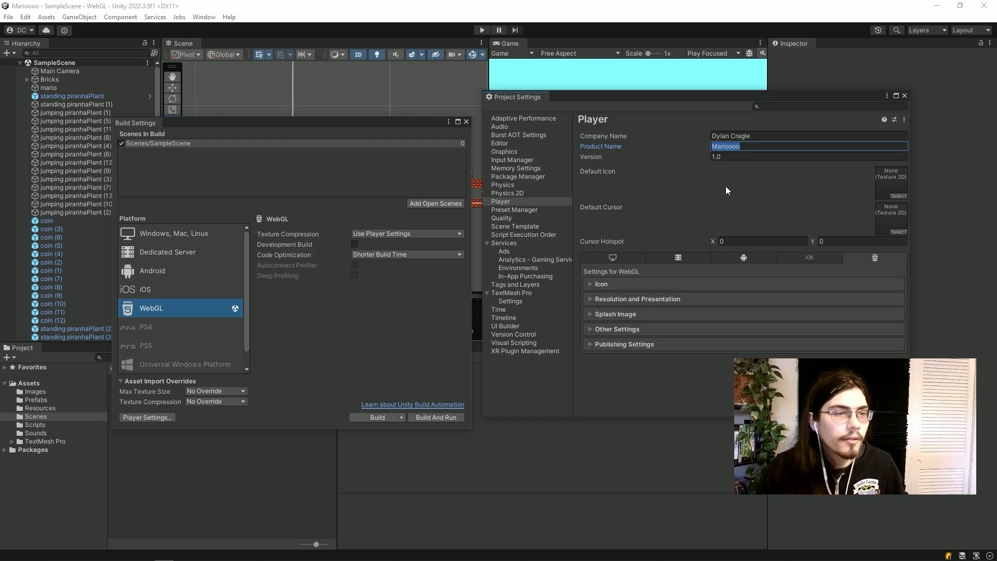
pyautogui.write('Nari')
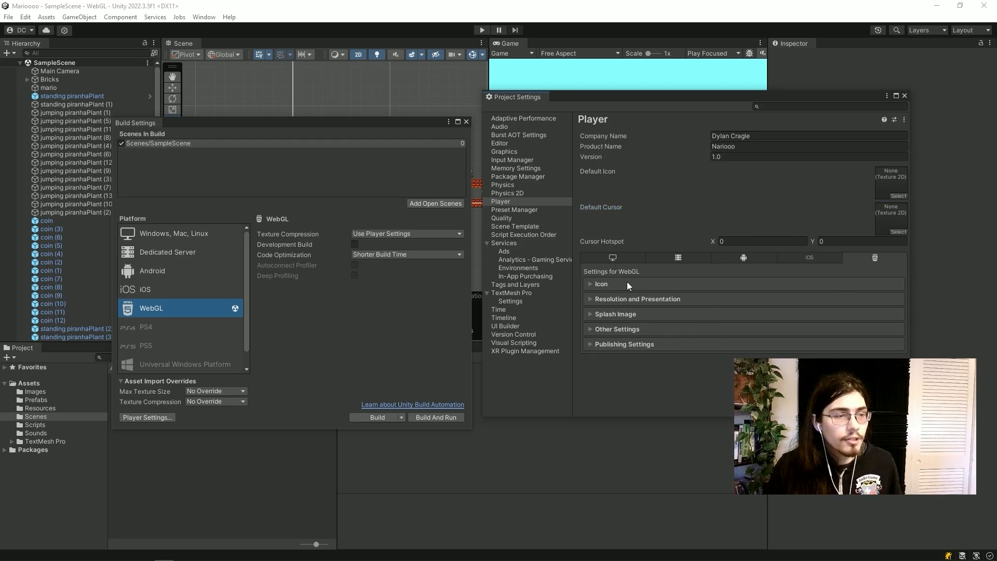
pyautogui.moveTo(874, 257)
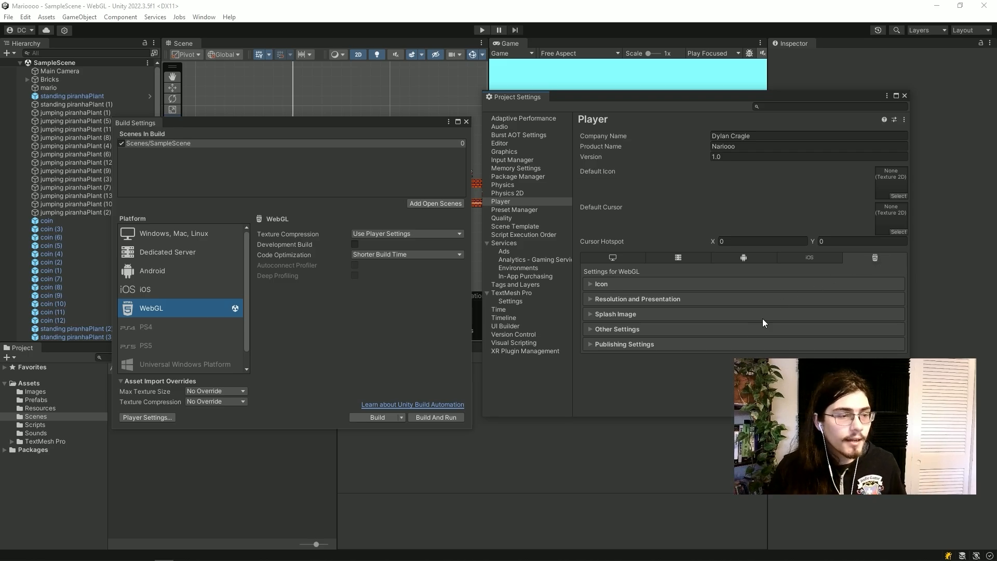
pyautogui.moveTo(632, 277)
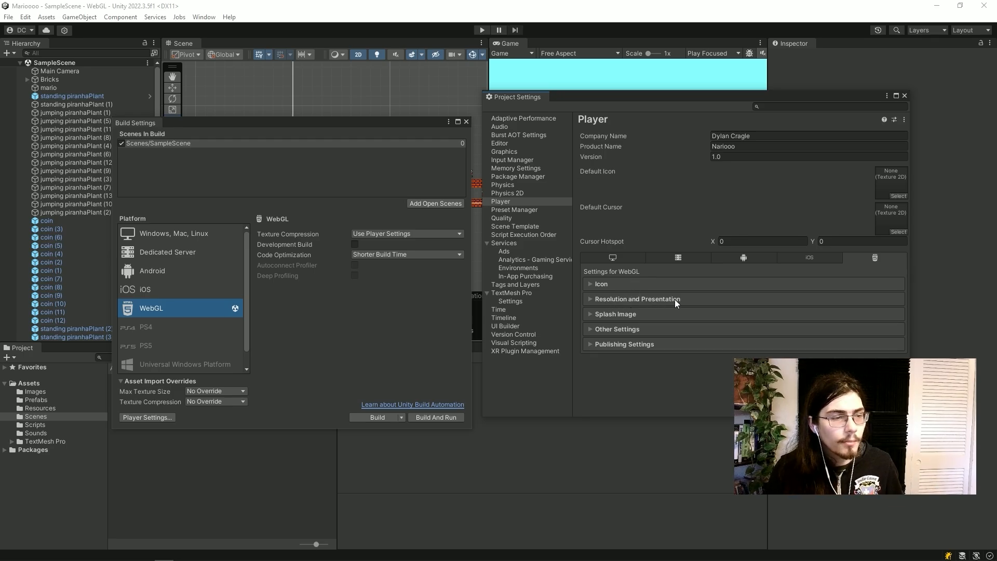
# Under Resolution and Presentation, set the default canvas size to 960 by 540 (1920/2)
pyautogui.click(636, 299)
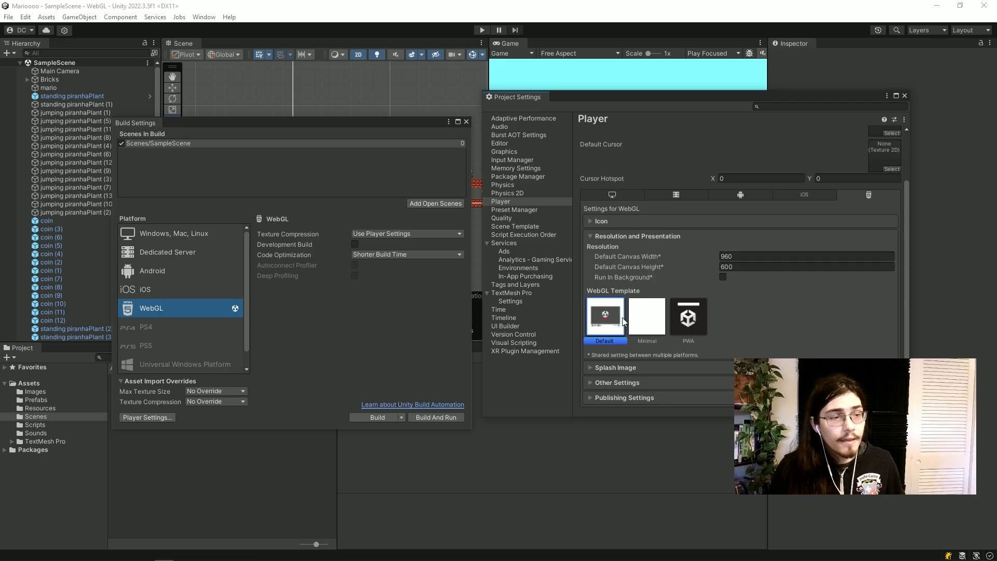
pyautogui.moveTo(613, 255)
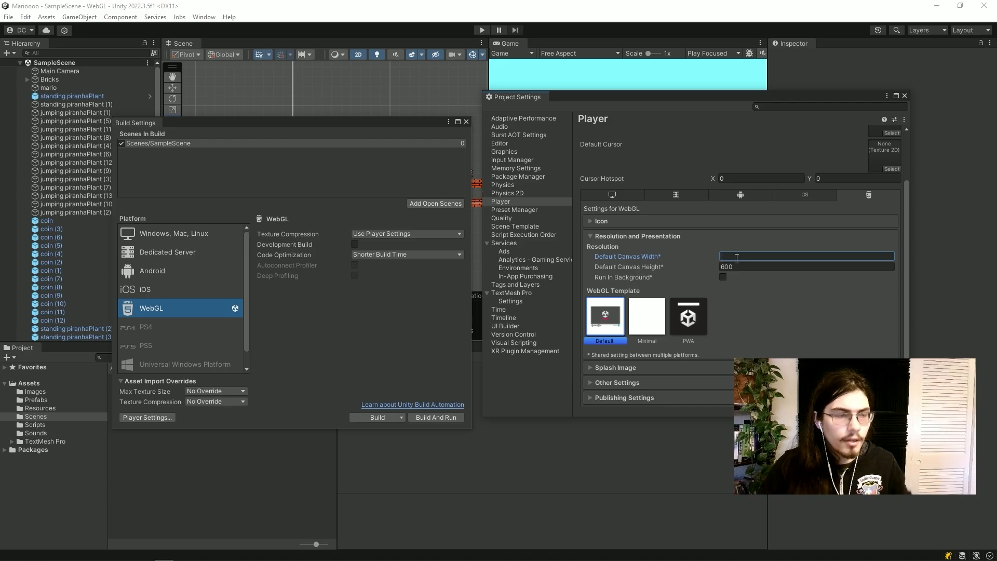
pyautogui.write('1920')
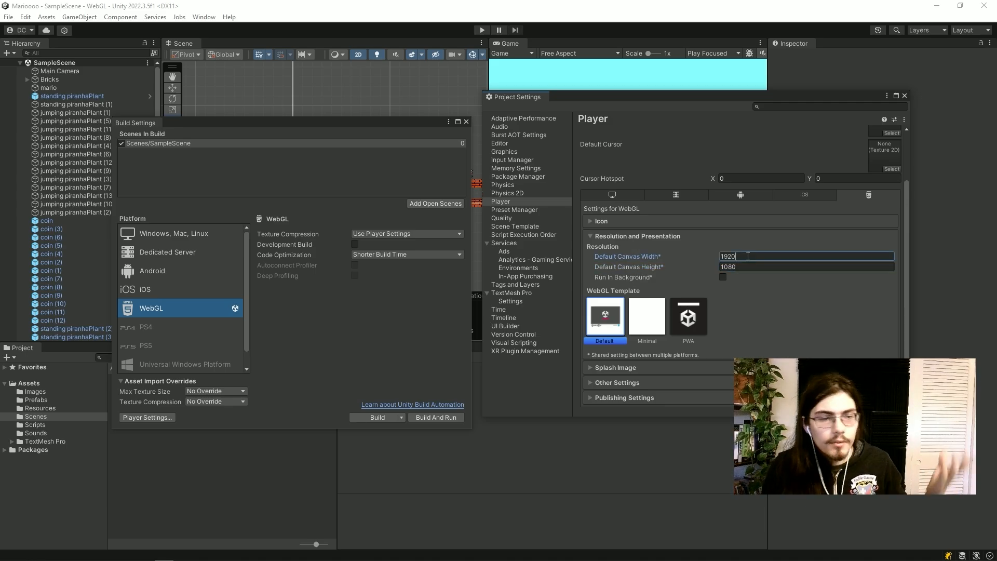
pyautogui.write('/2')
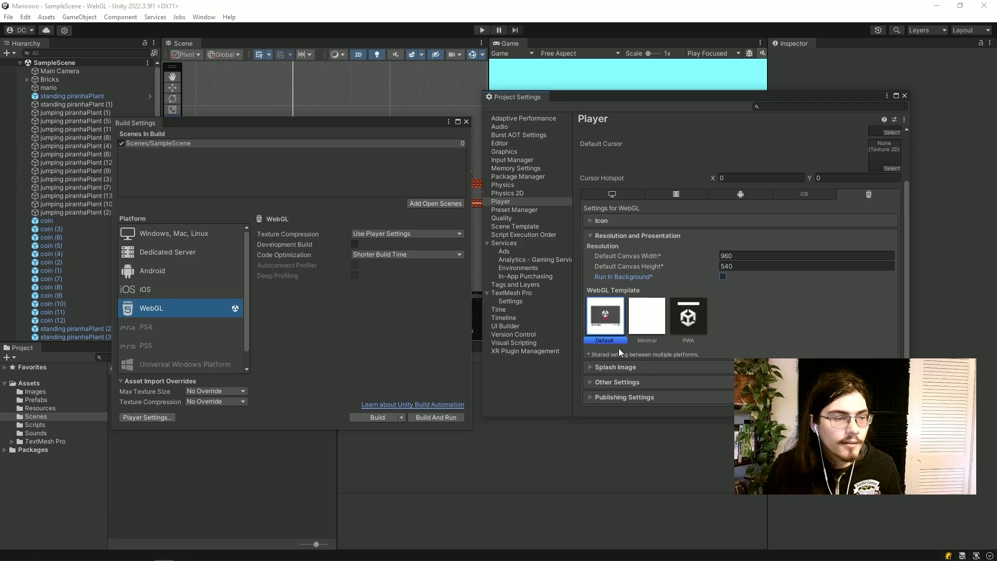
pyautogui.moveTo(751, 318)
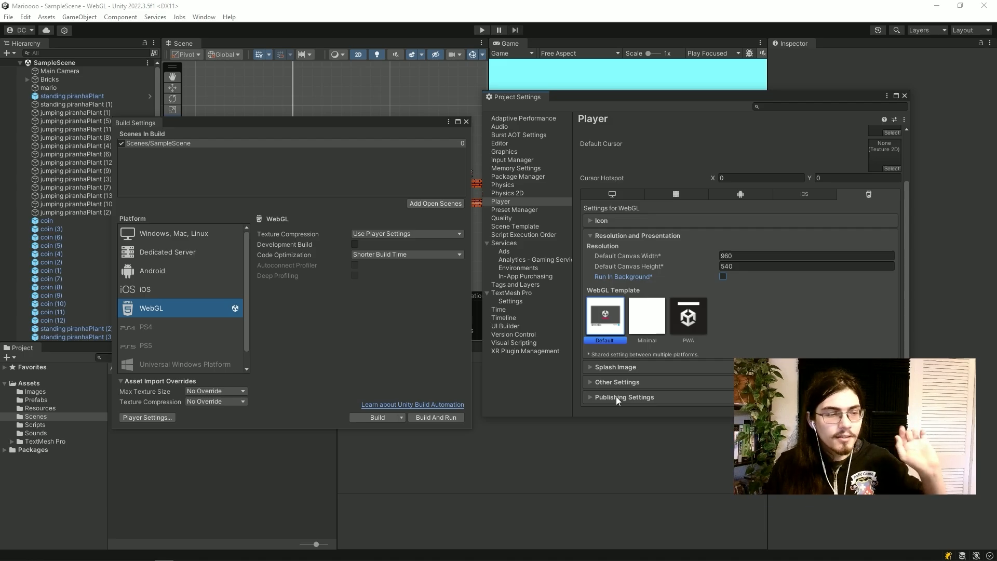
pyautogui.moveTo(602, 398)
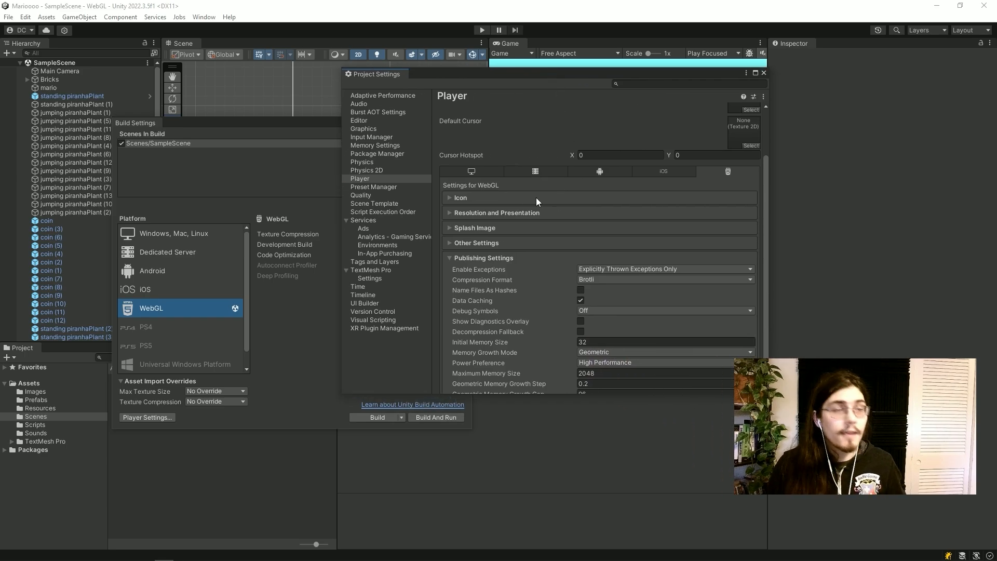
# In Publishing Settings, set Compression Format to Disabled and turn off Data Caching
pyautogui.scroll(-3)
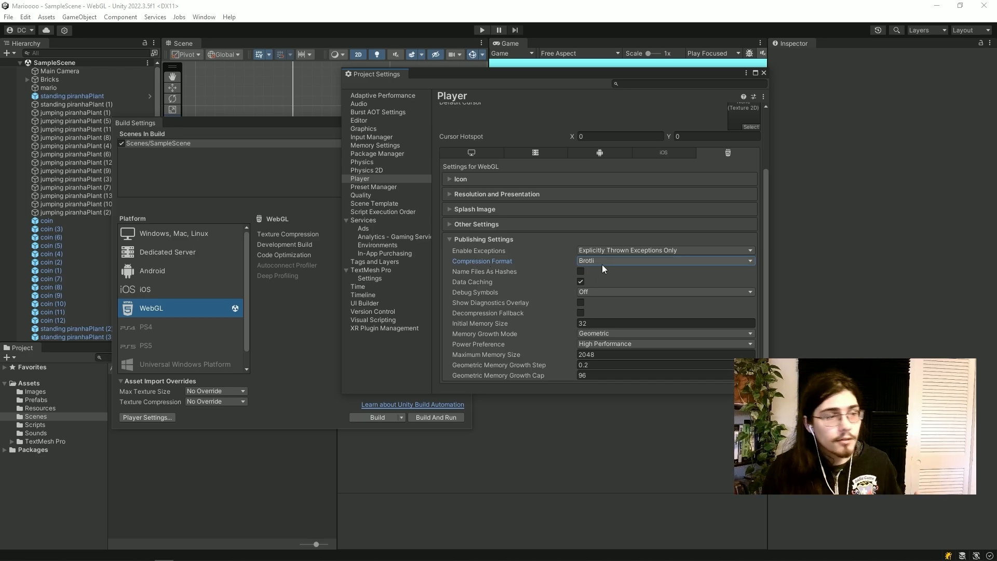
pyautogui.click(664, 261)
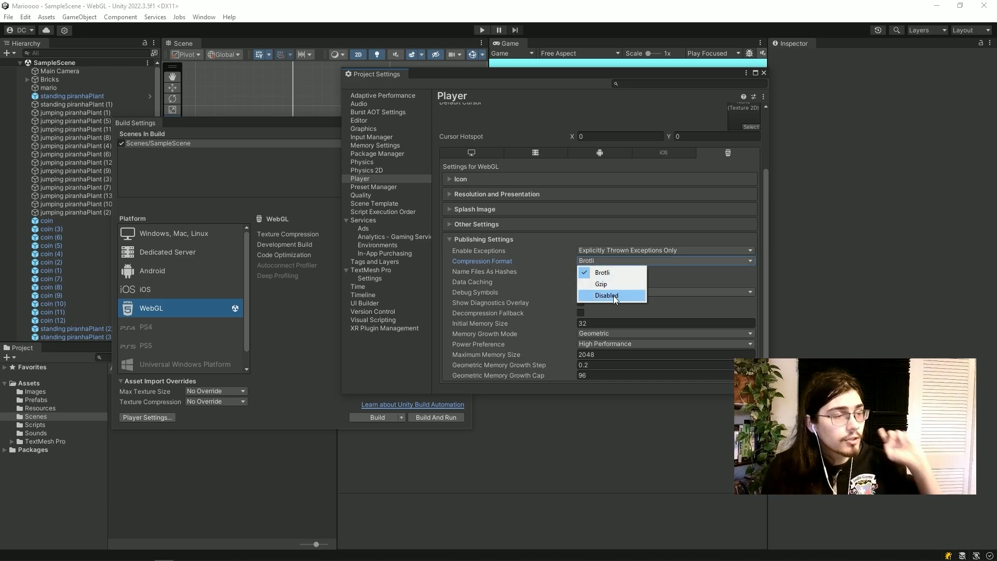
pyautogui.click(605, 295)
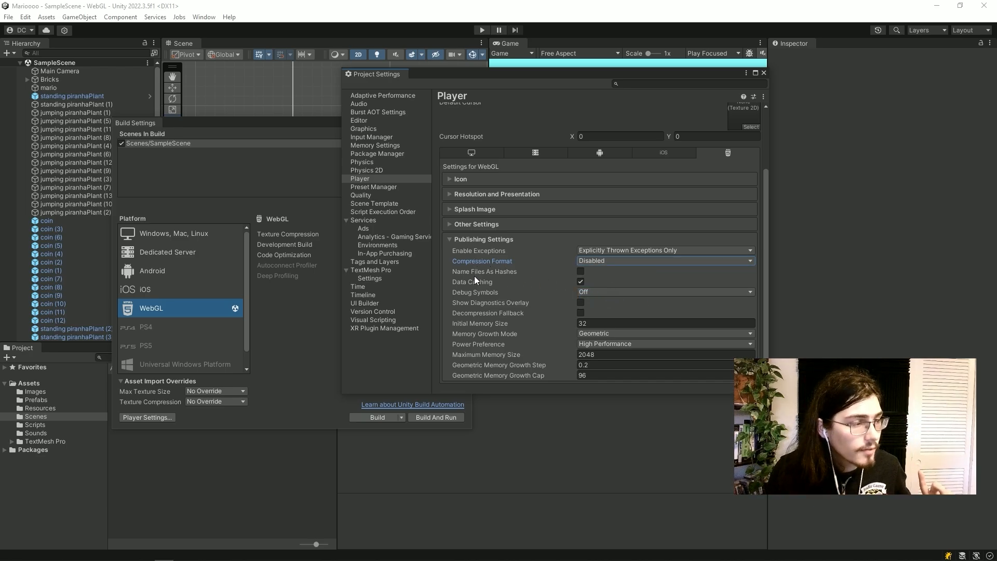
pyautogui.click(579, 281)
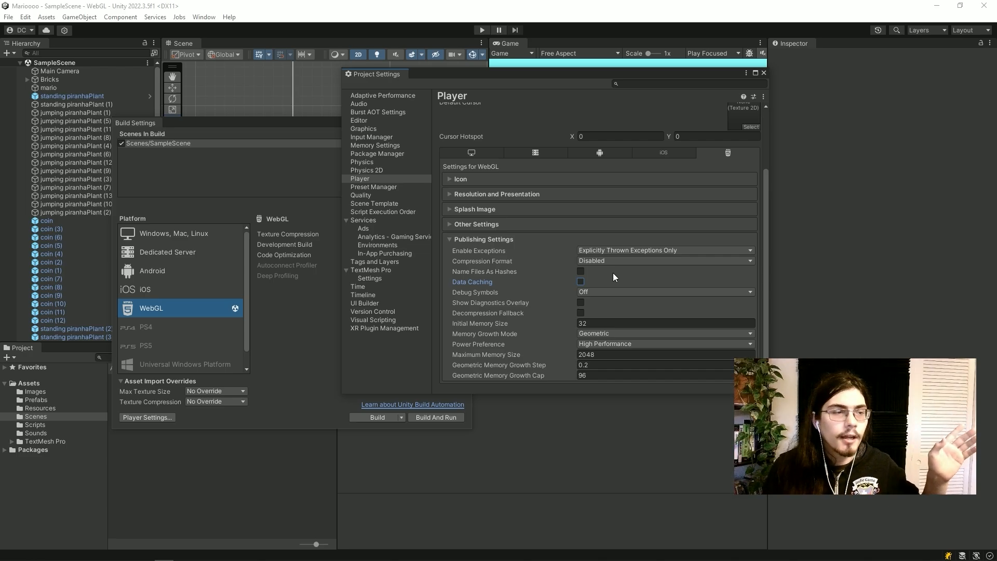
pyautogui.click(579, 281)
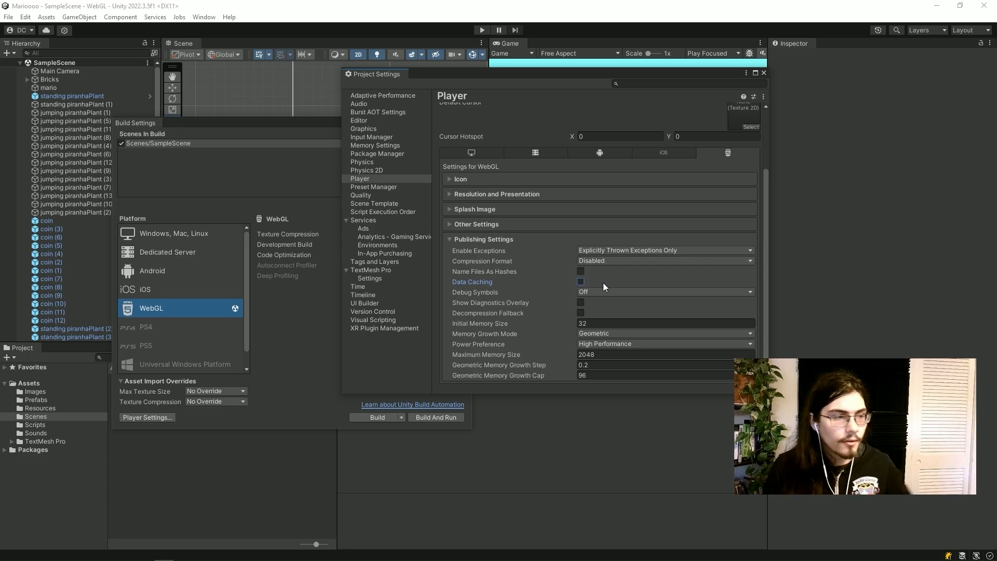
pyautogui.moveTo(548, 282)
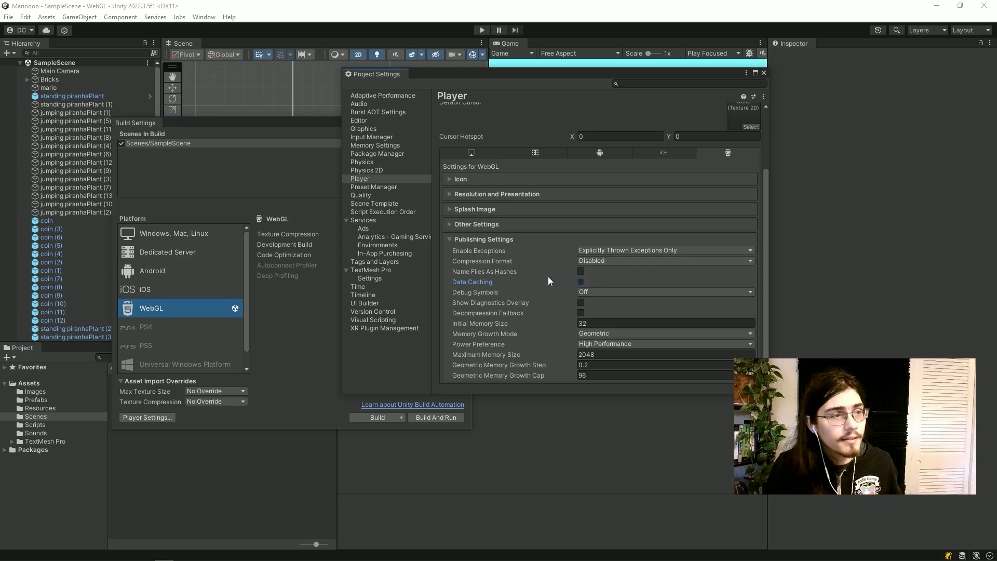
pyautogui.click(449, 239)
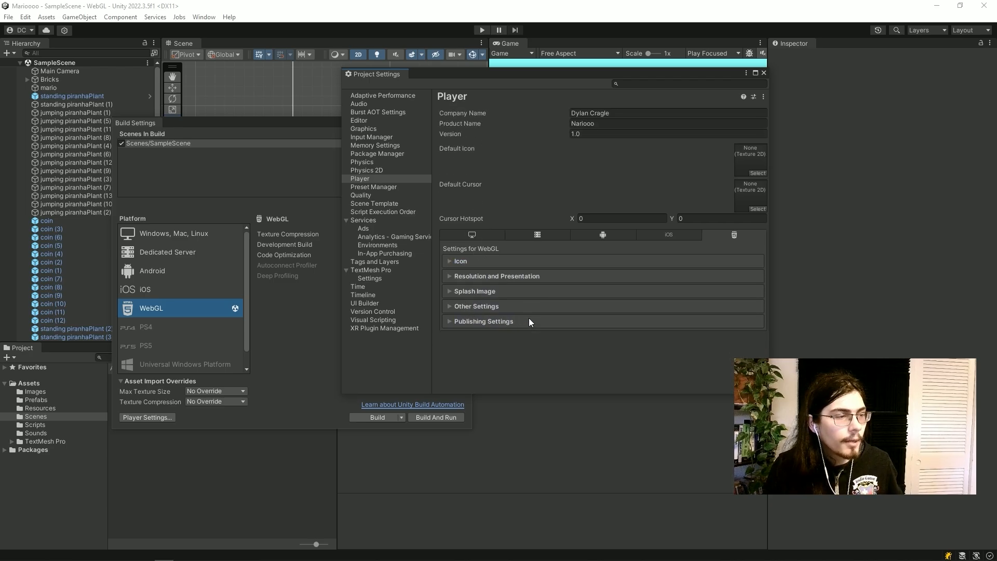
pyautogui.moveTo(736, 96)
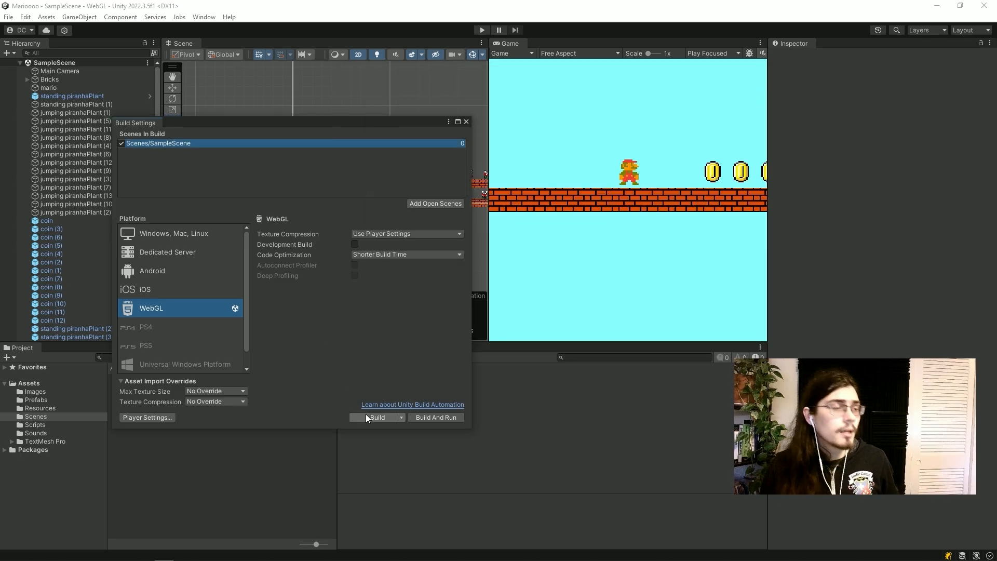
# Build the WebGL game into a new Desktop folder named build
pyautogui.click(375, 418)
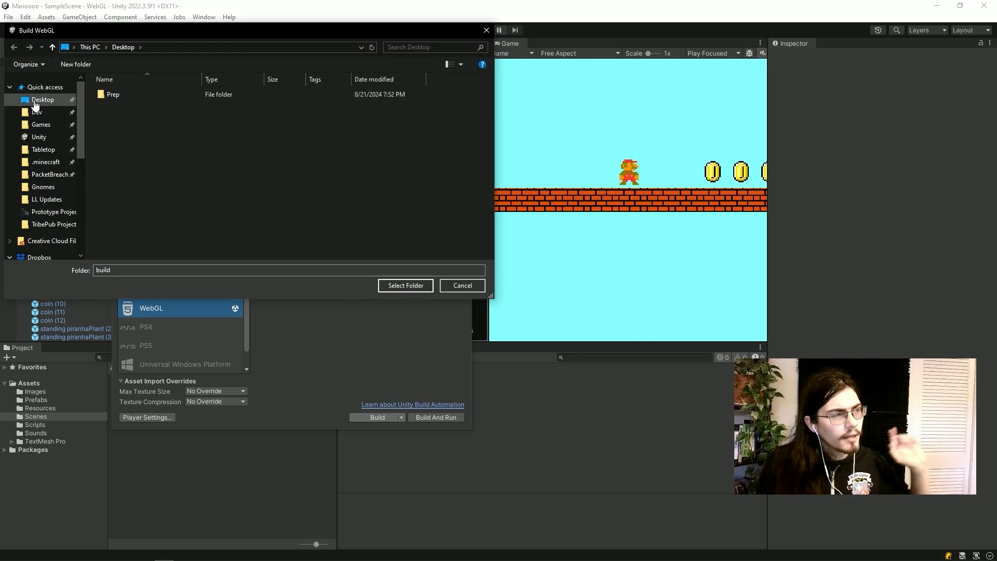
pyautogui.click(43, 99)
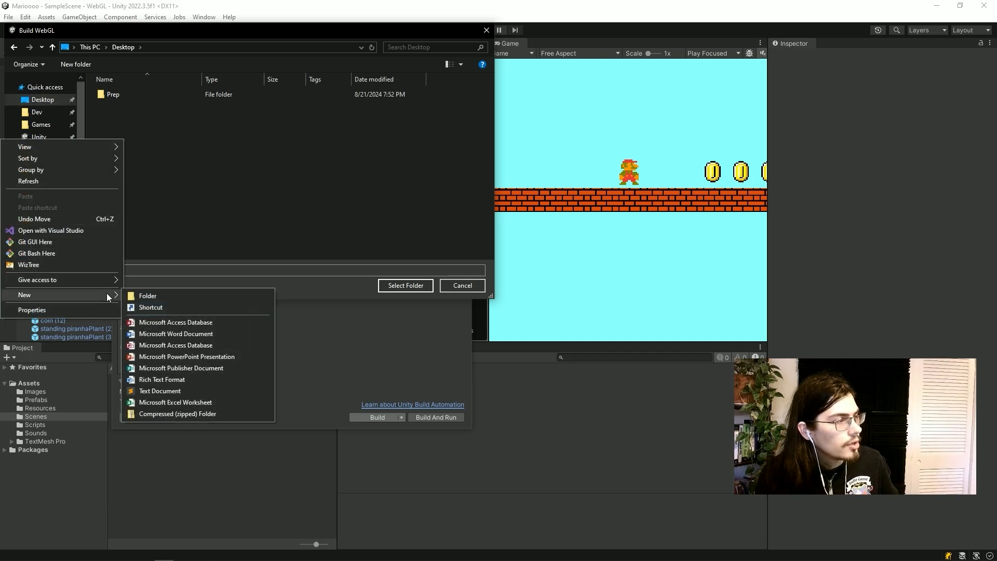
pyautogui.click(147, 295)
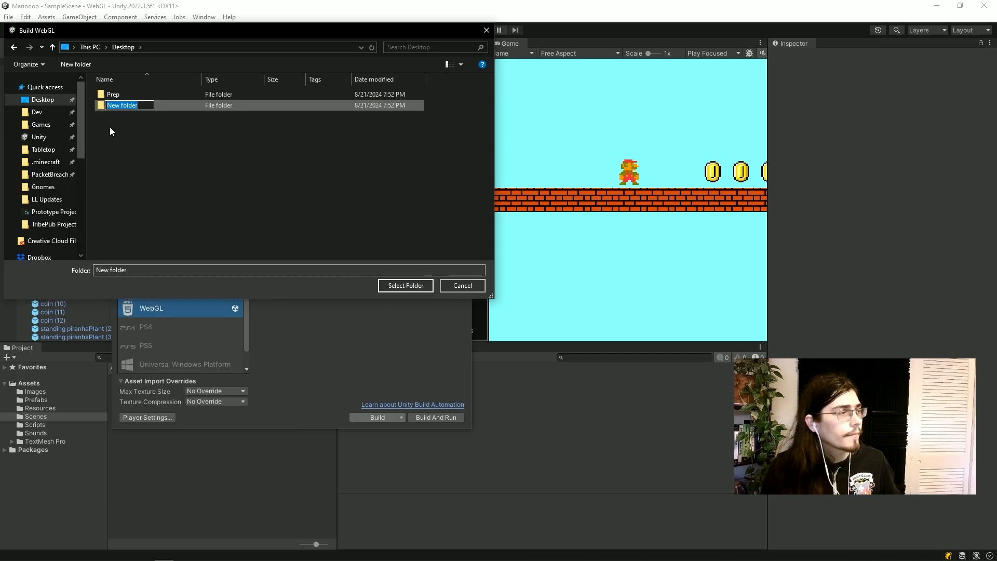
pyautogui.write('build')
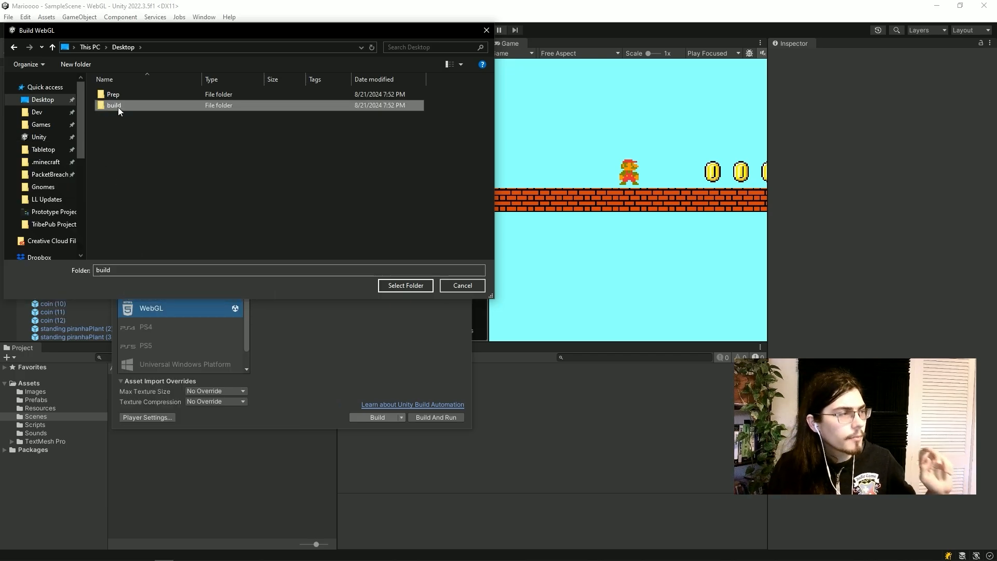
pyautogui.moveTo(114, 105)
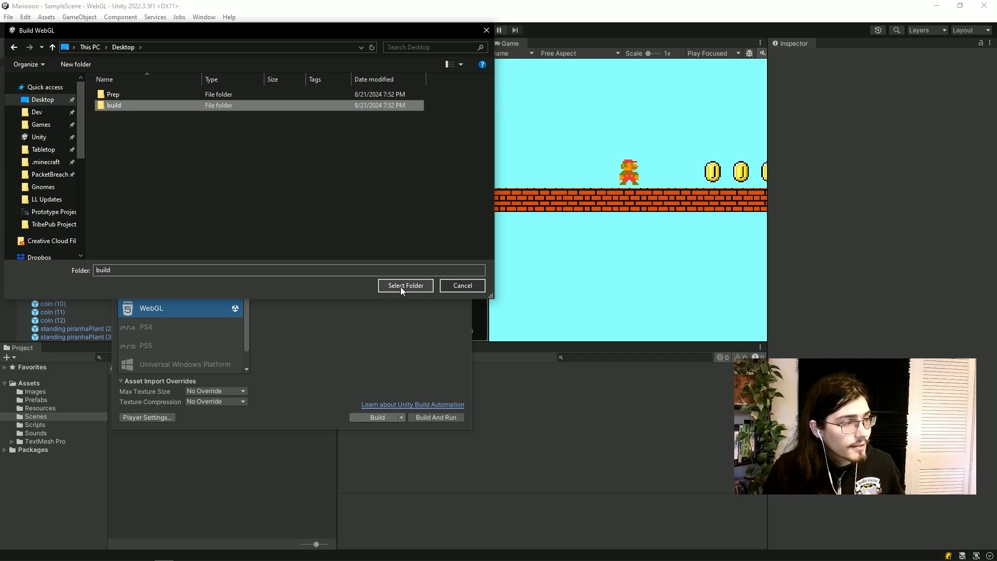
pyautogui.click(405, 284)
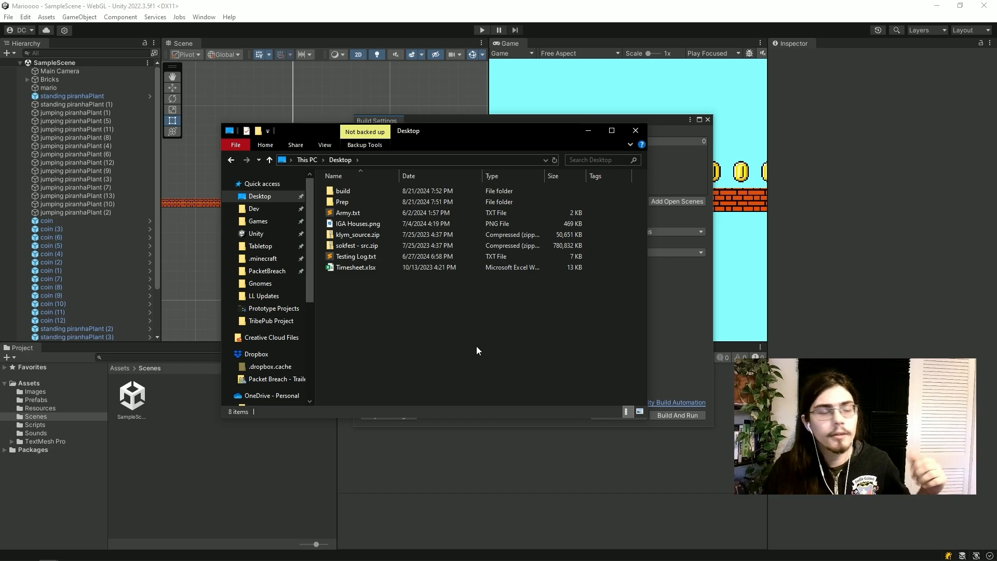
# Zip all files in the build folder into a compressed archive, typing the name Marioooo
pyautogui.click(343, 201)
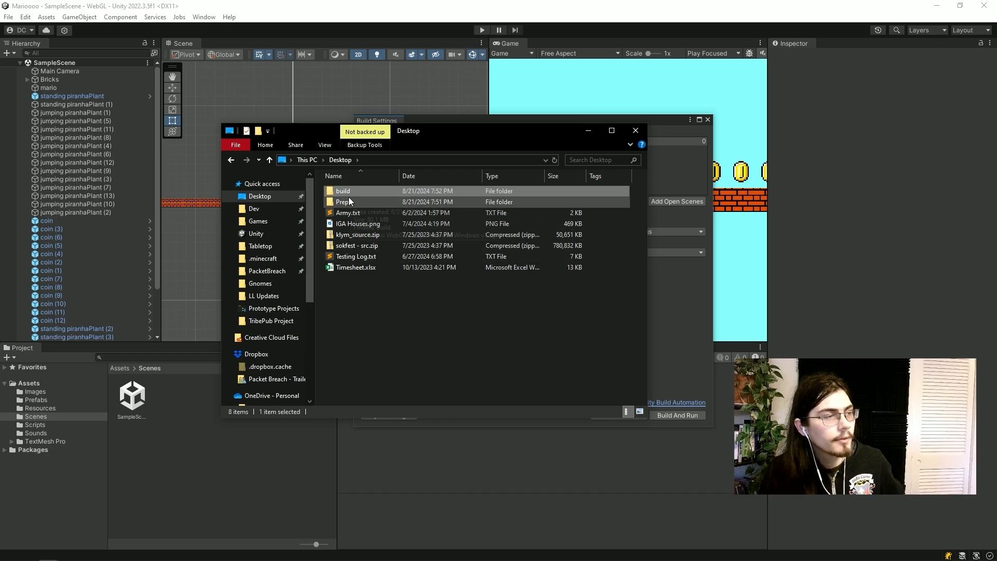
pyautogui.doubleClick(342, 191)
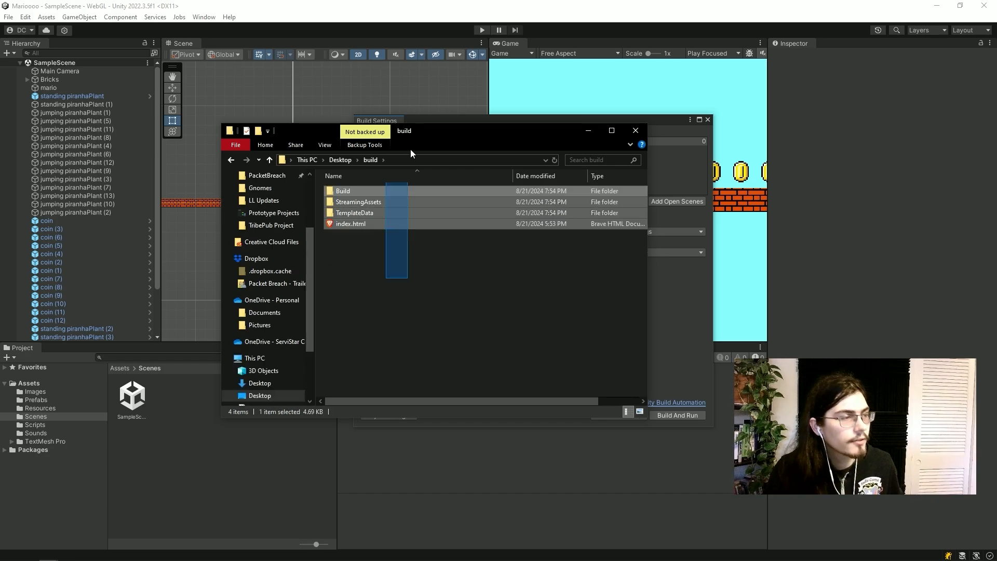
pyautogui.click(431, 294)
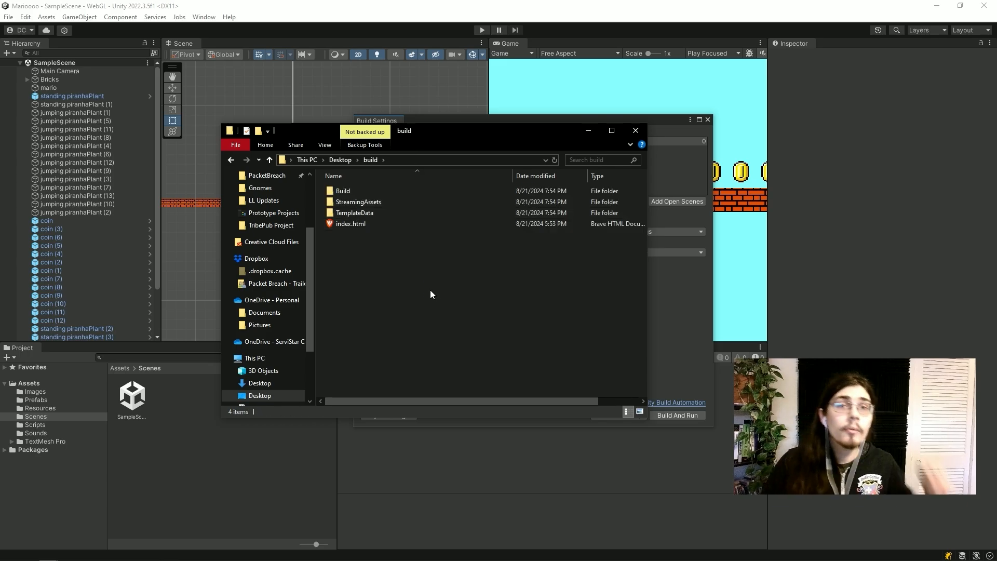
pyautogui.press('ctrl+a')
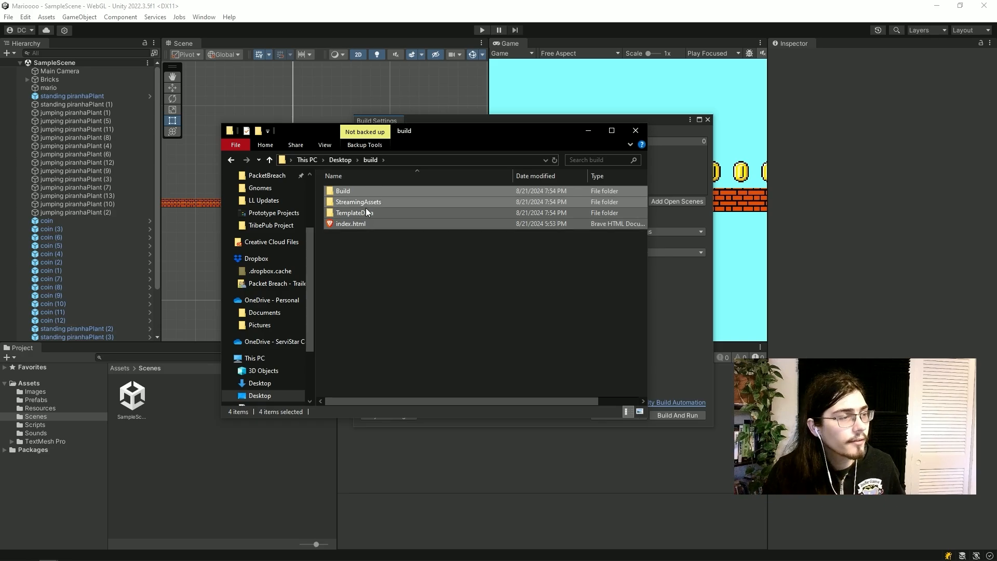
pyautogui.rightClick(366, 212)
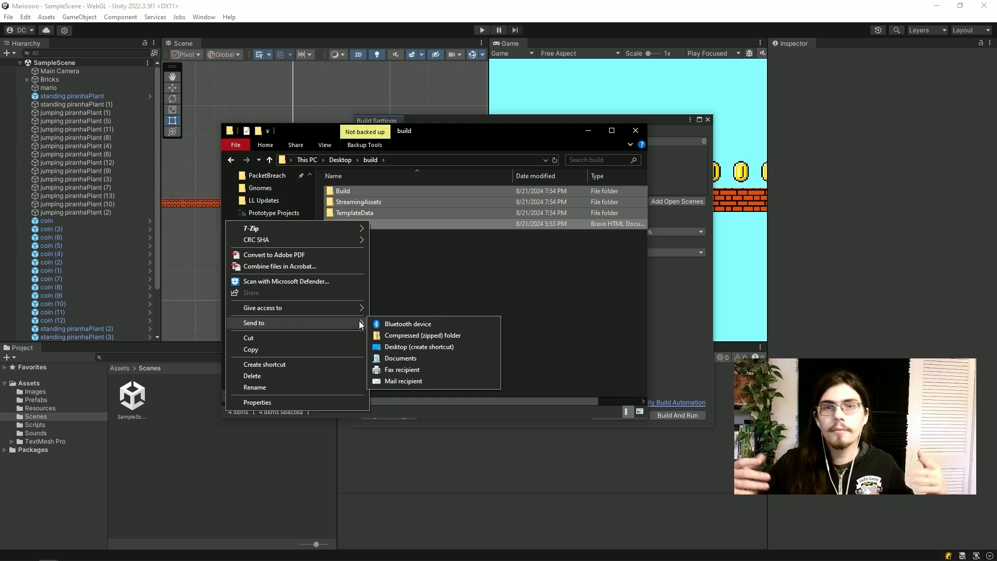
pyautogui.moveTo(423, 336)
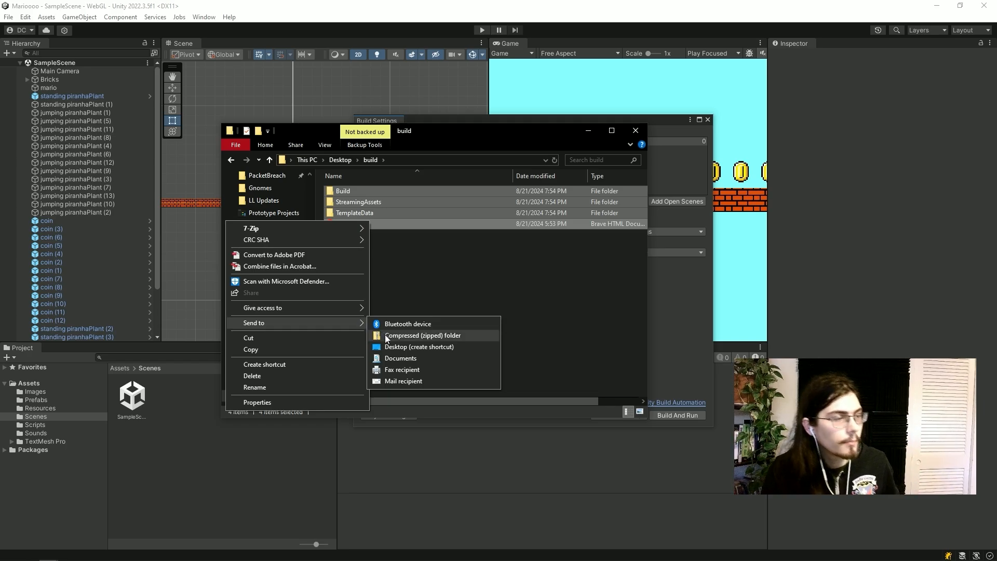
pyautogui.click(423, 336)
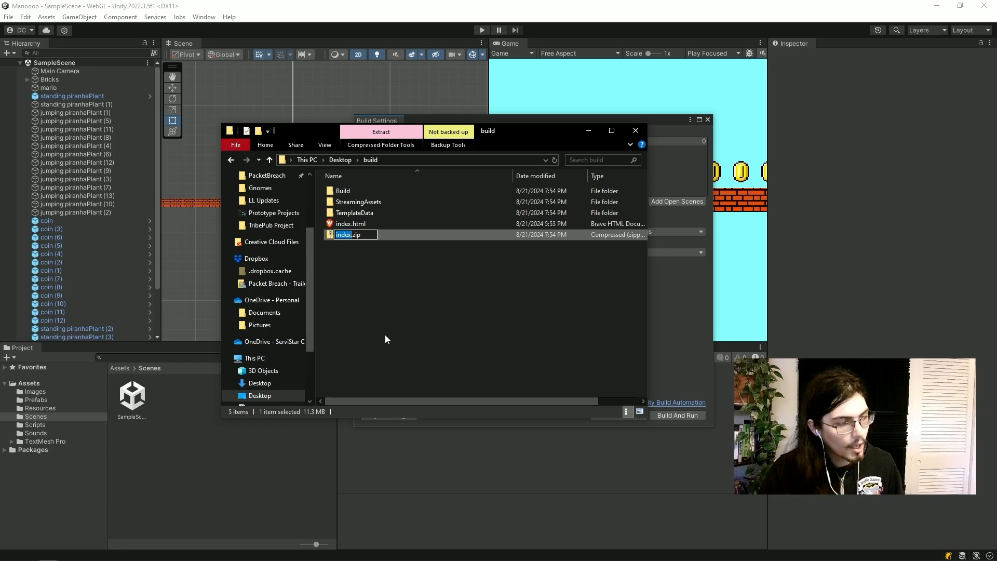
pyautogui.write('Marioooo')
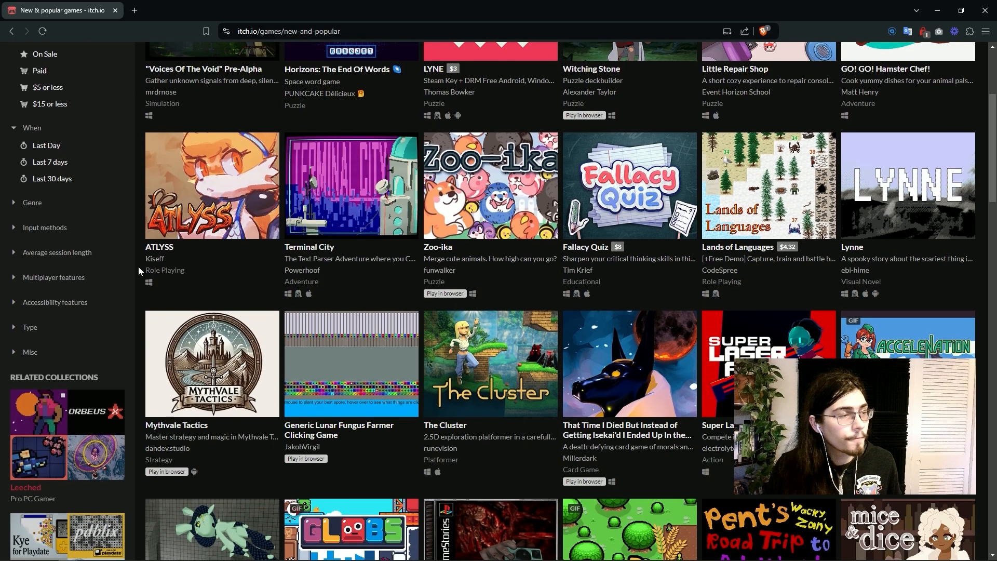
# Browse the itch.io games page, then bring up the signed-in account menu
pyautogui.scroll(-3)
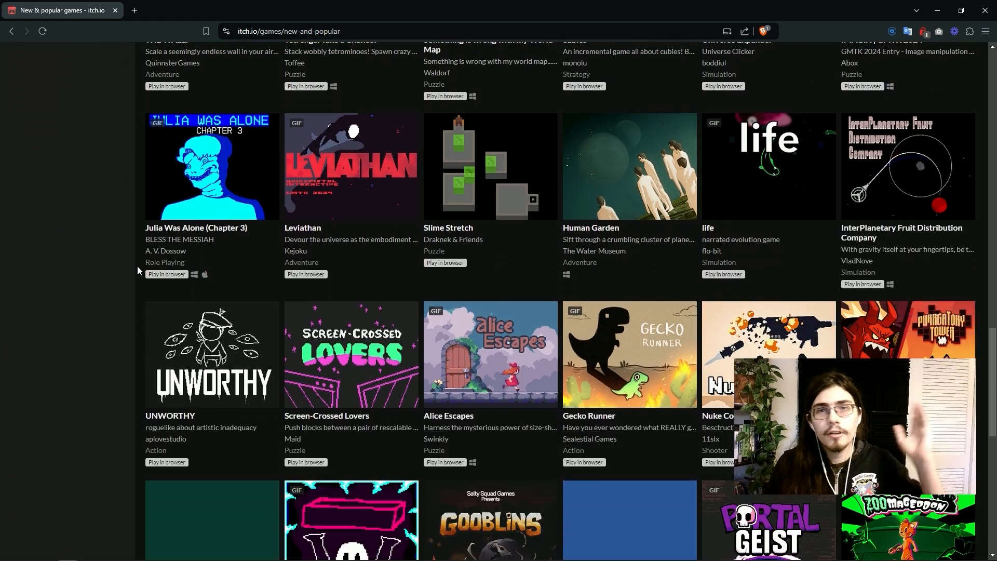
pyautogui.scroll(-3)
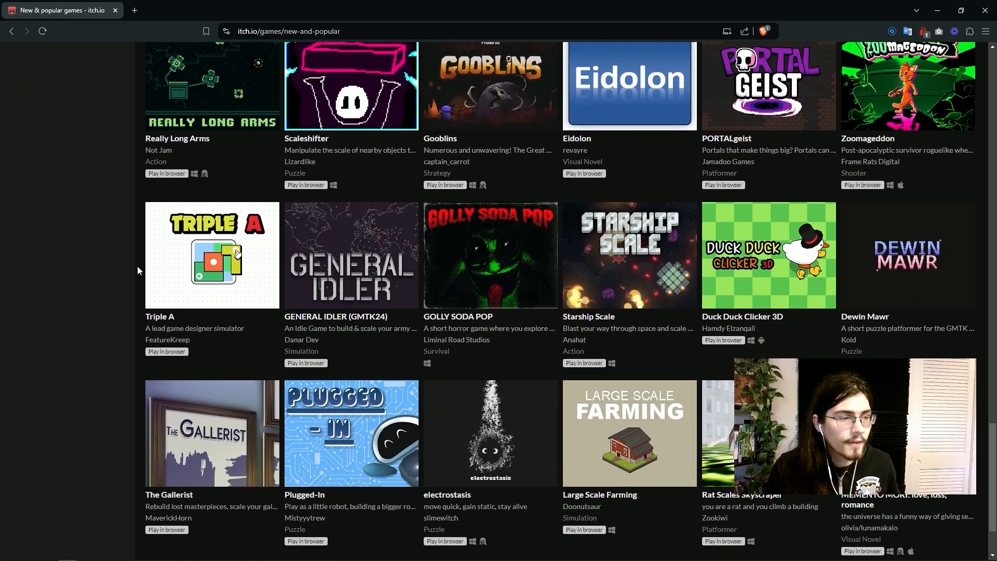
pyautogui.scroll(-3)
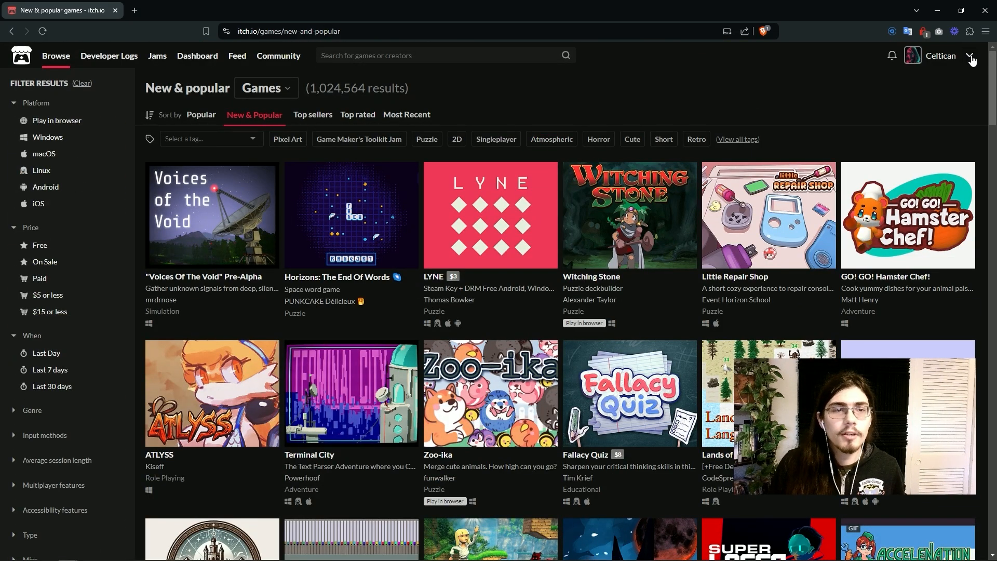
pyautogui.click(971, 55)
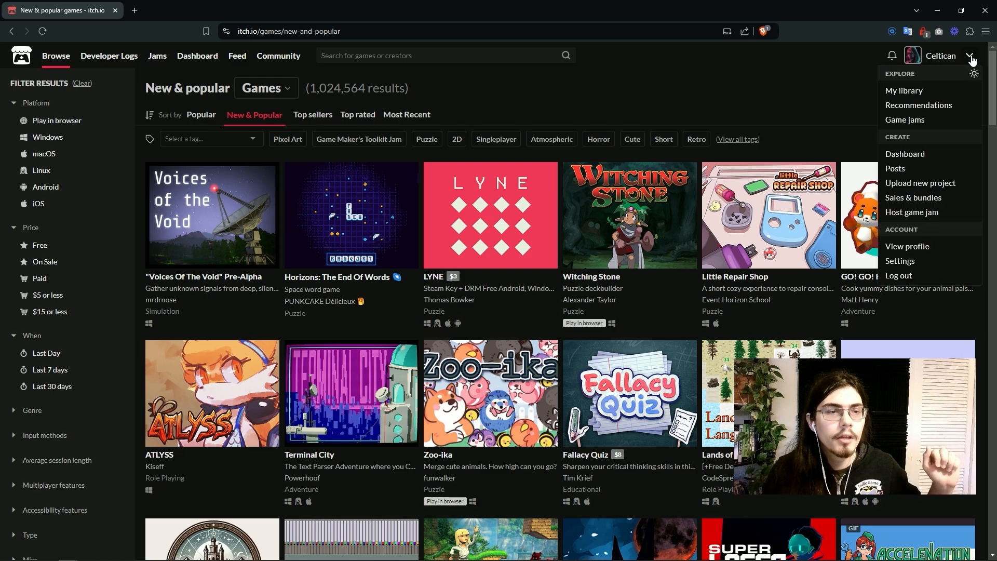
pyautogui.moveTo(919, 183)
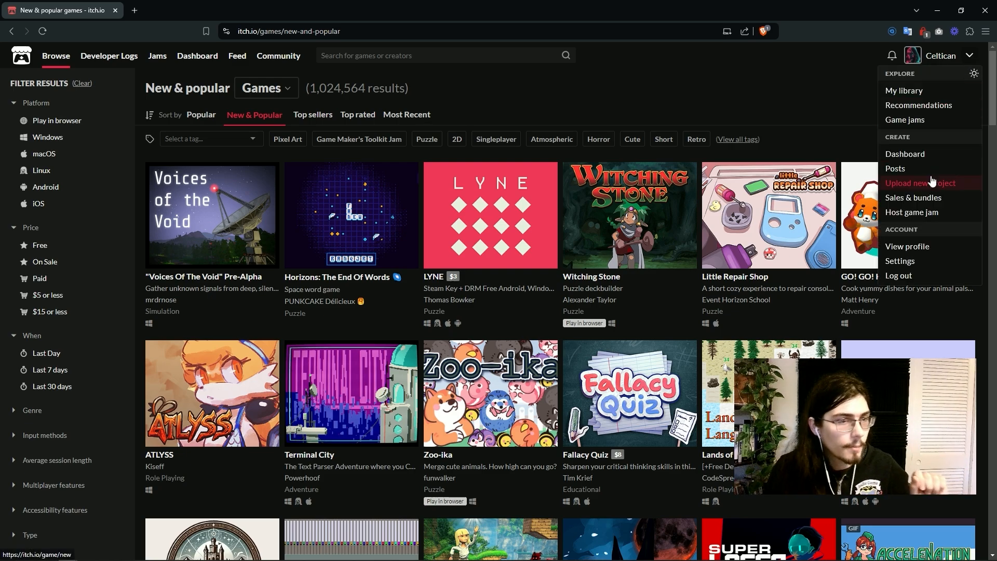
# Start a new itch.io project titled Nariooo
pyautogui.click(921, 183)
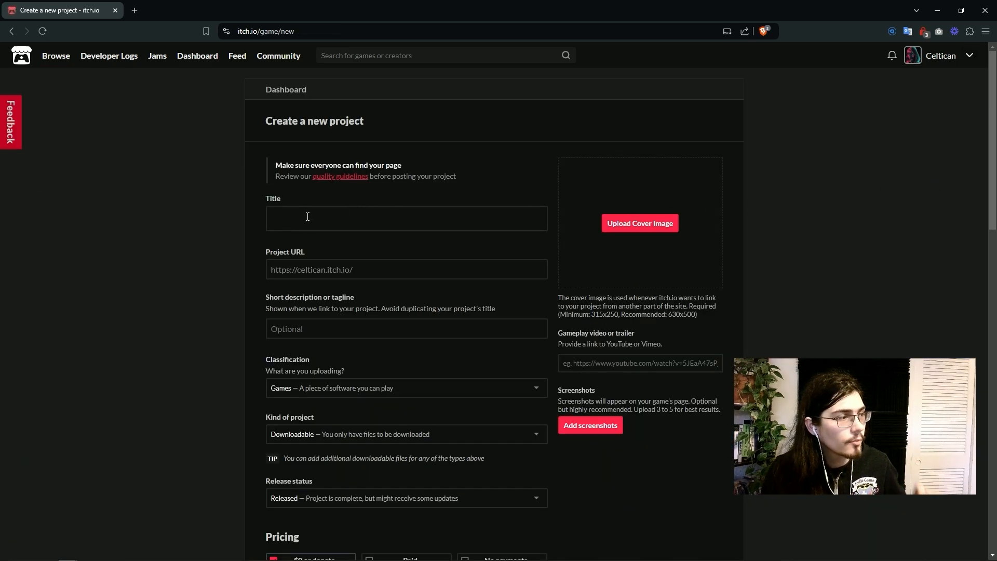
pyautogui.click(406, 218)
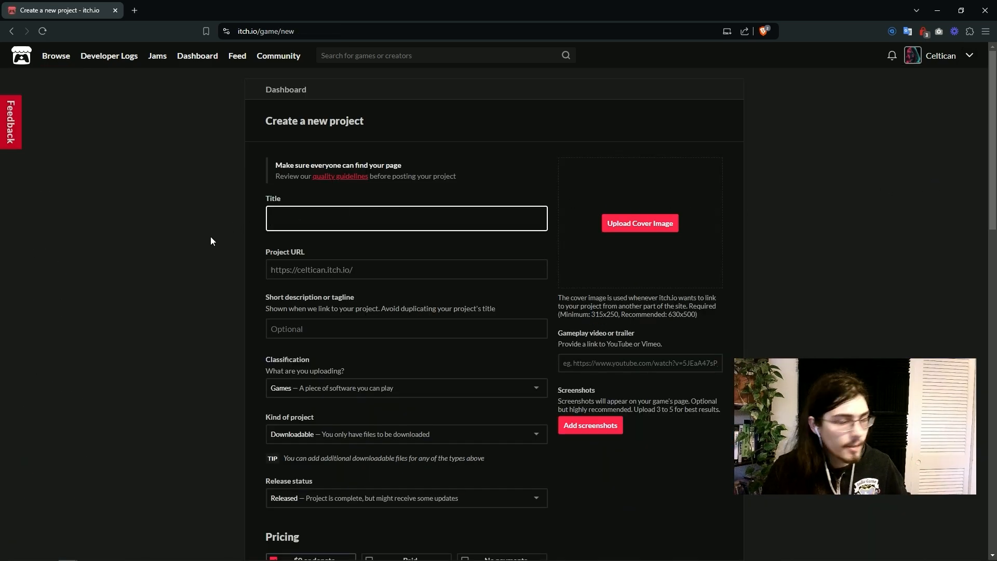
pyautogui.write('Nariooo')
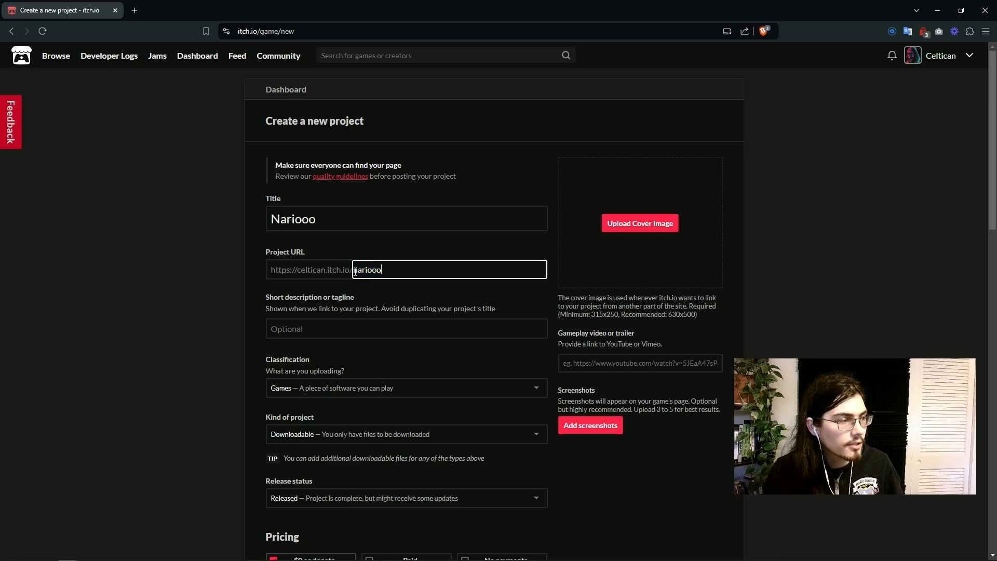
pyautogui.scroll(-3)
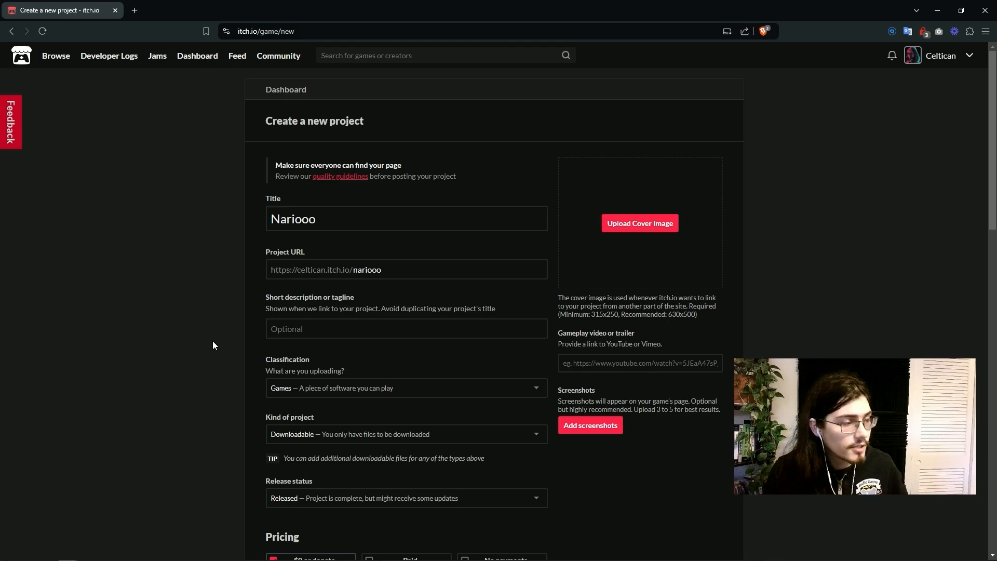
pyautogui.scroll(-3)
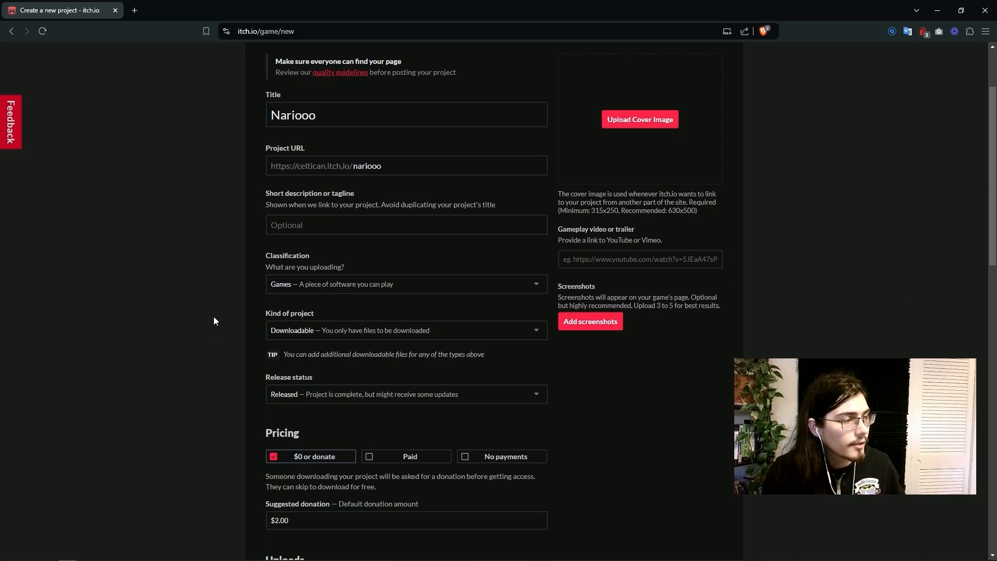
pyautogui.scroll(-3)
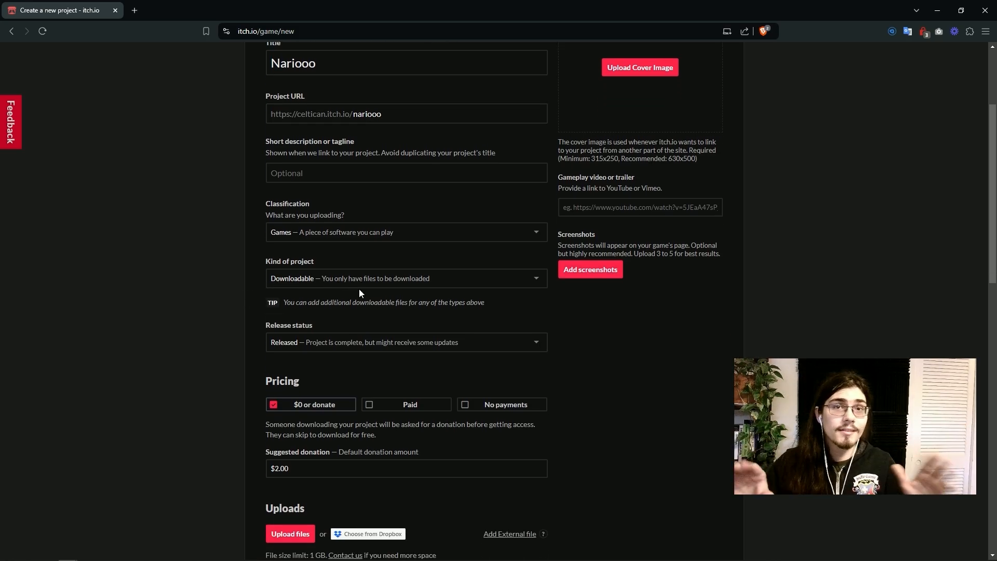
# Set Kind of project to HTML and pricing to No payments
pyautogui.click(406, 279)
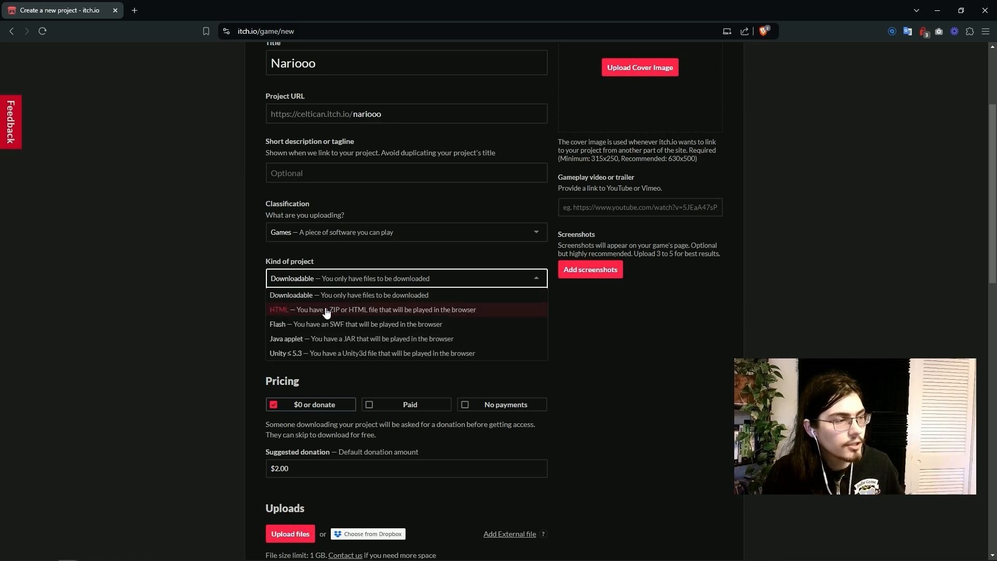
pyautogui.click(326, 310)
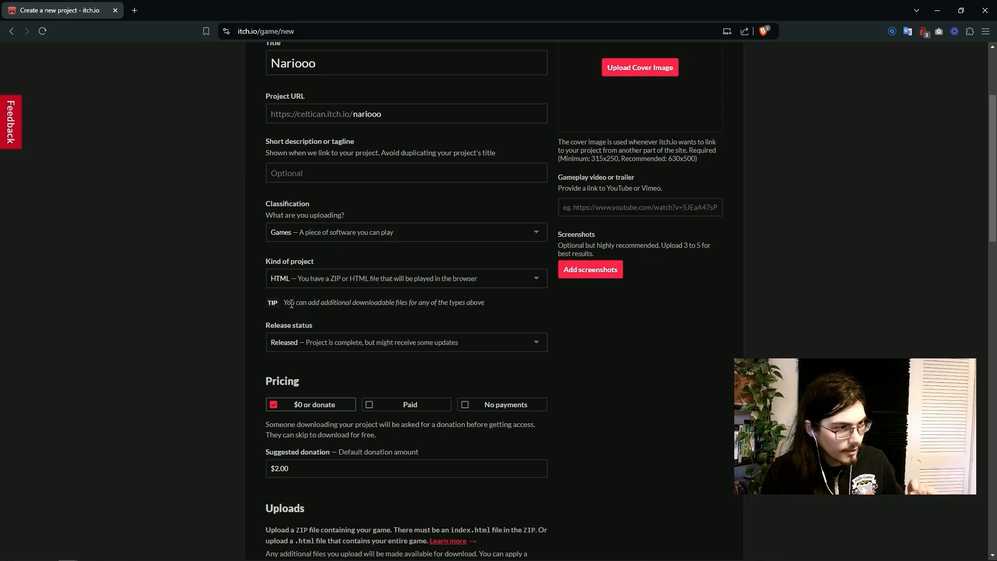
pyautogui.moveTo(254, 306)
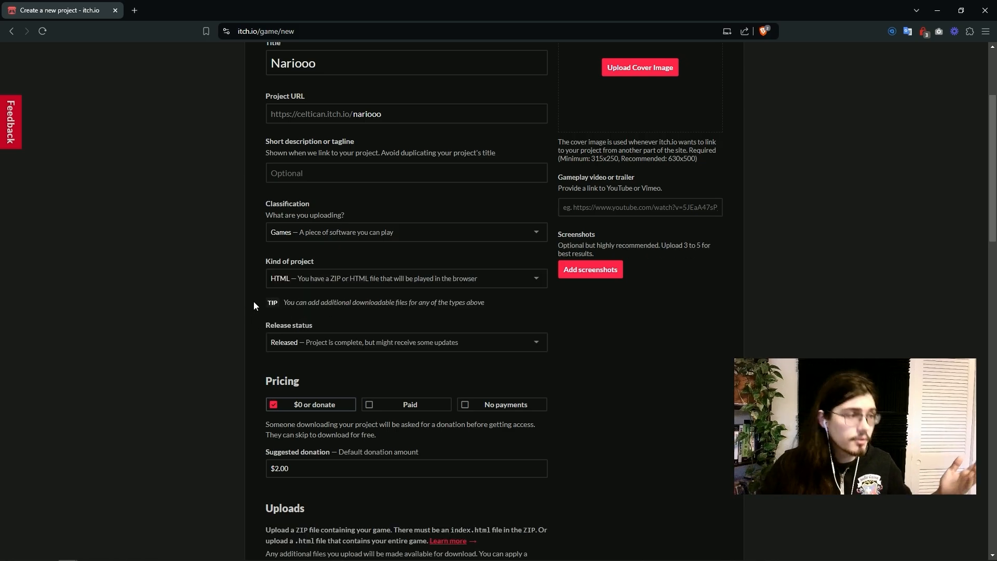
pyautogui.scroll(-3)
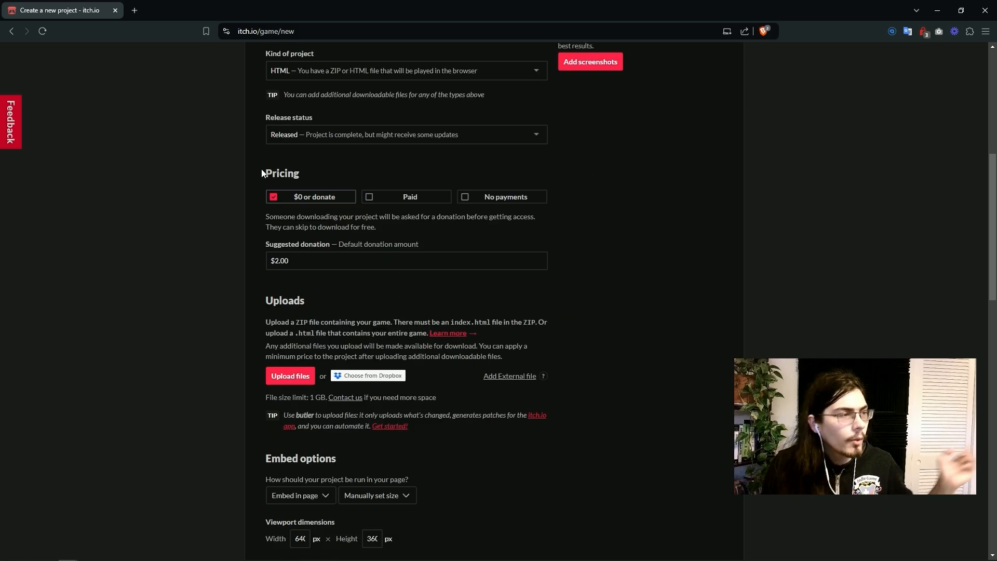
pyautogui.moveTo(460, 237)
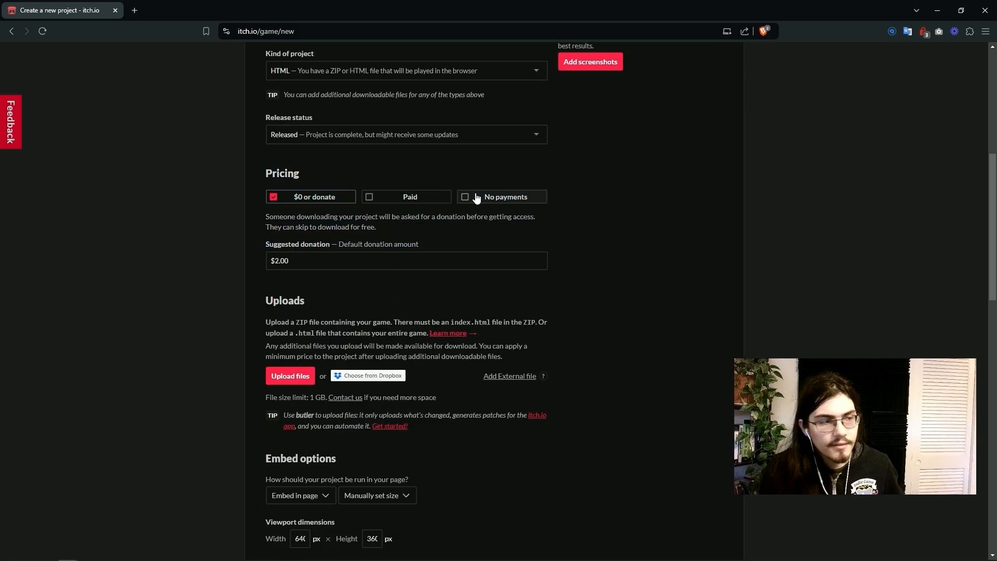
pyautogui.click(465, 196)
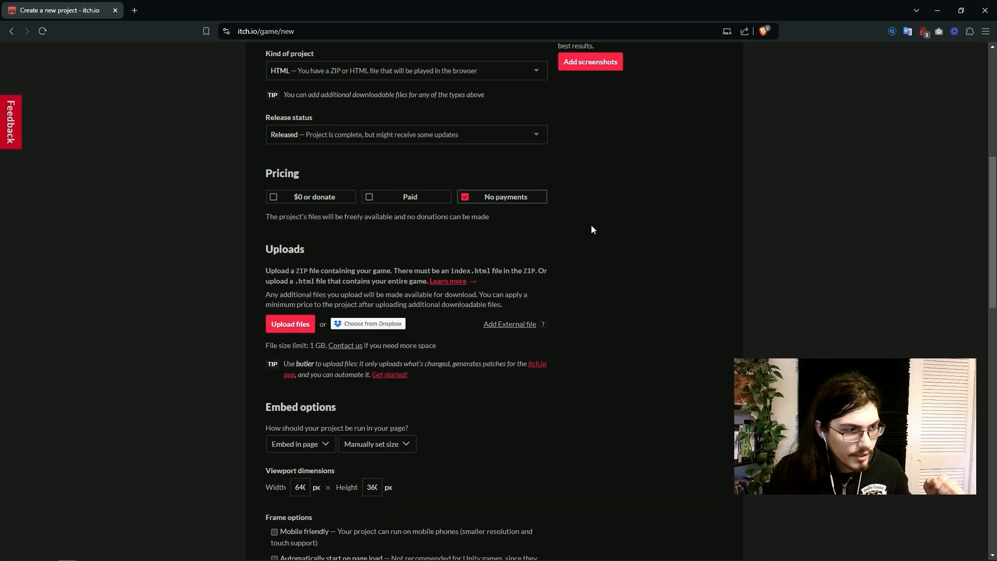
pyautogui.scroll(-3)
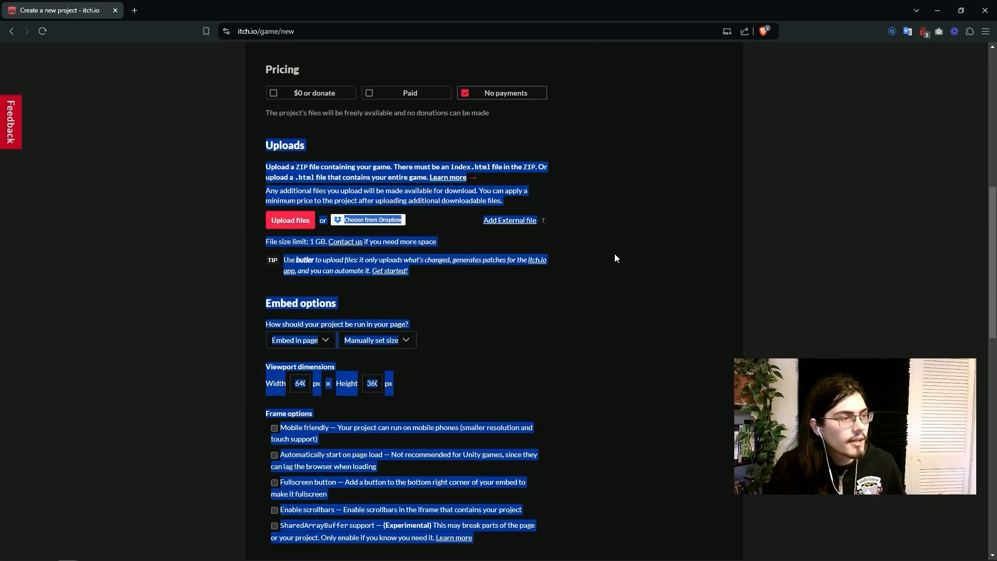
pyautogui.click(614, 257)
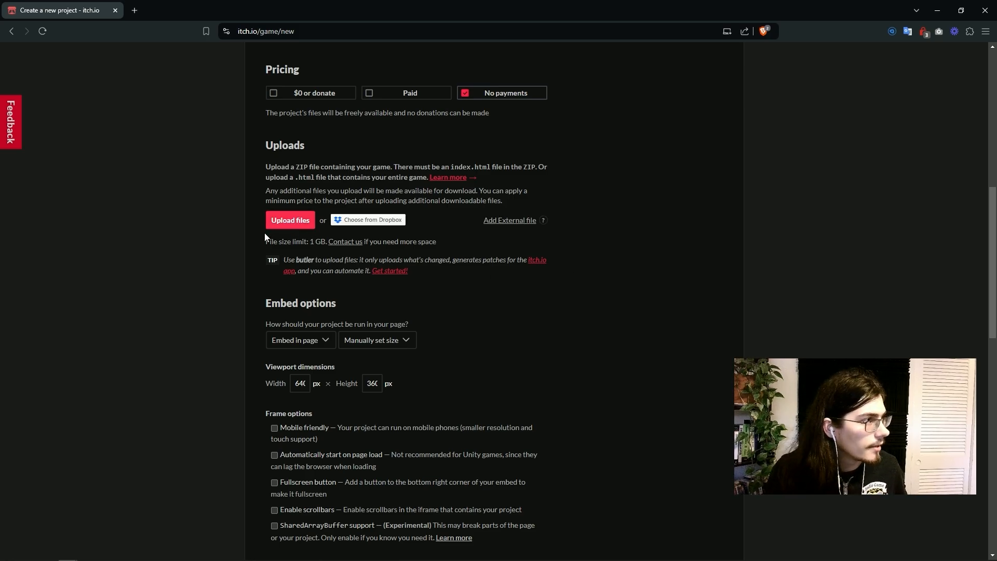
pyautogui.moveTo(259, 213)
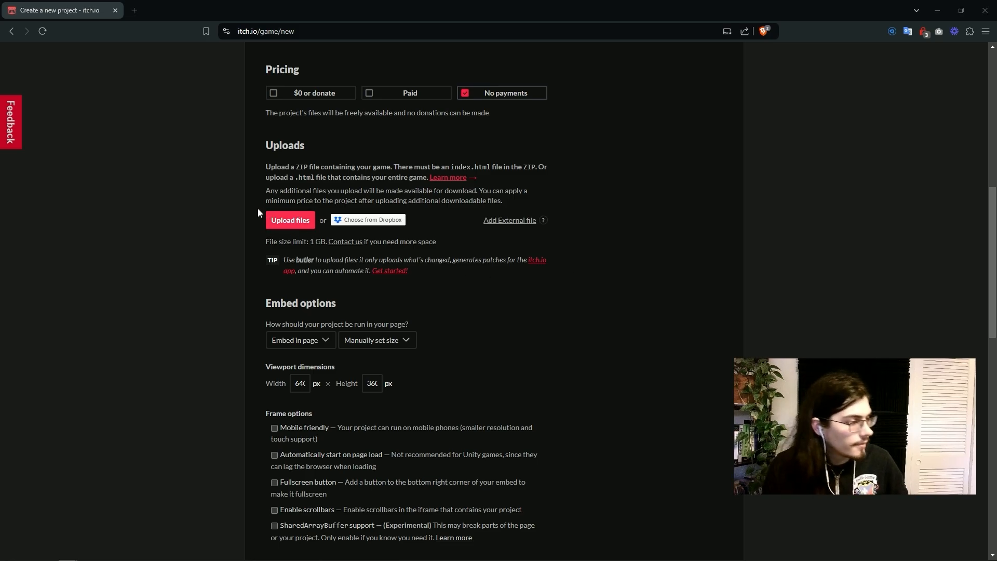
# Upload Nariooo WebGL v1.zip from the build folder to the itch.io project
pyautogui.click(289, 220)
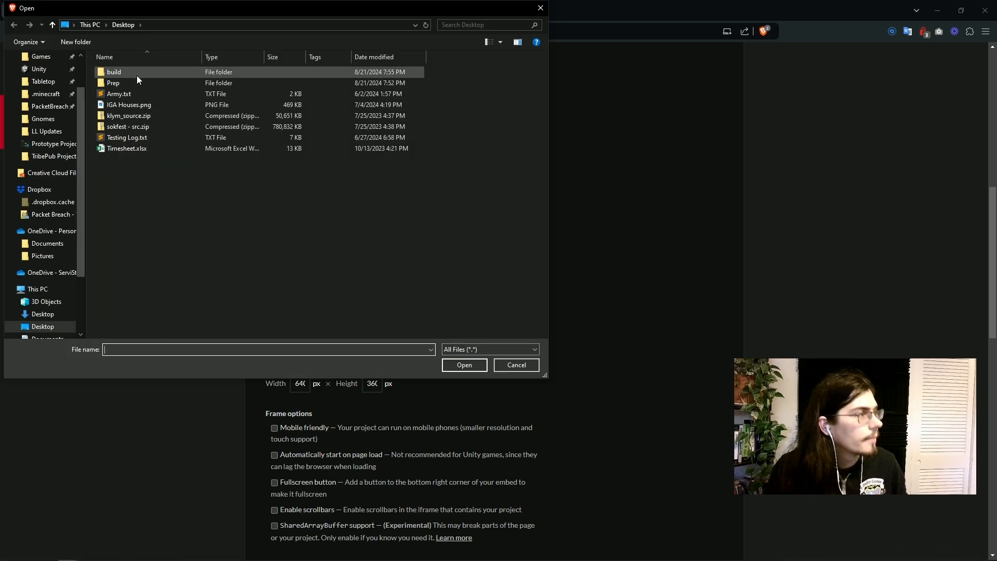
pyautogui.doubleClick(114, 72)
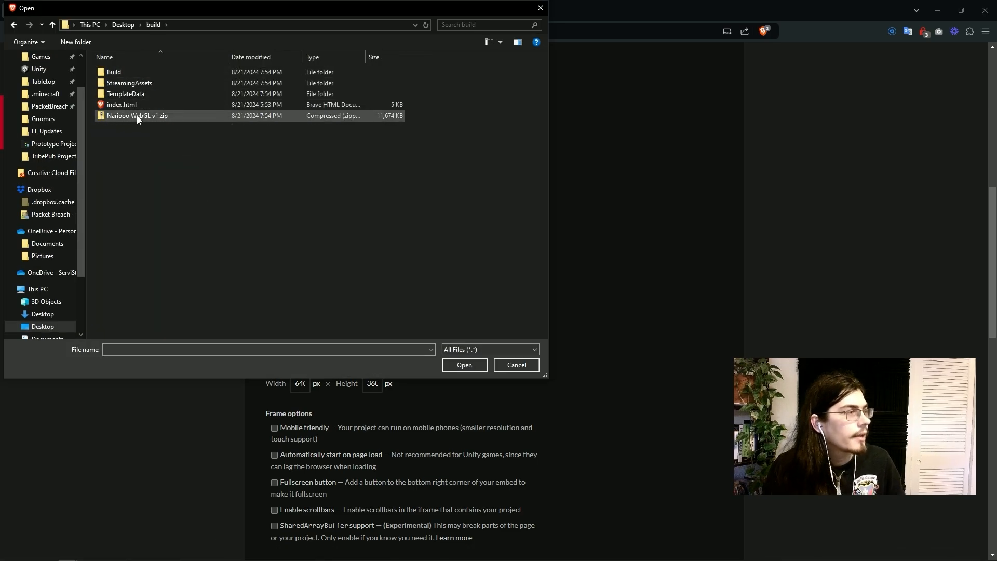
pyautogui.click(137, 115)
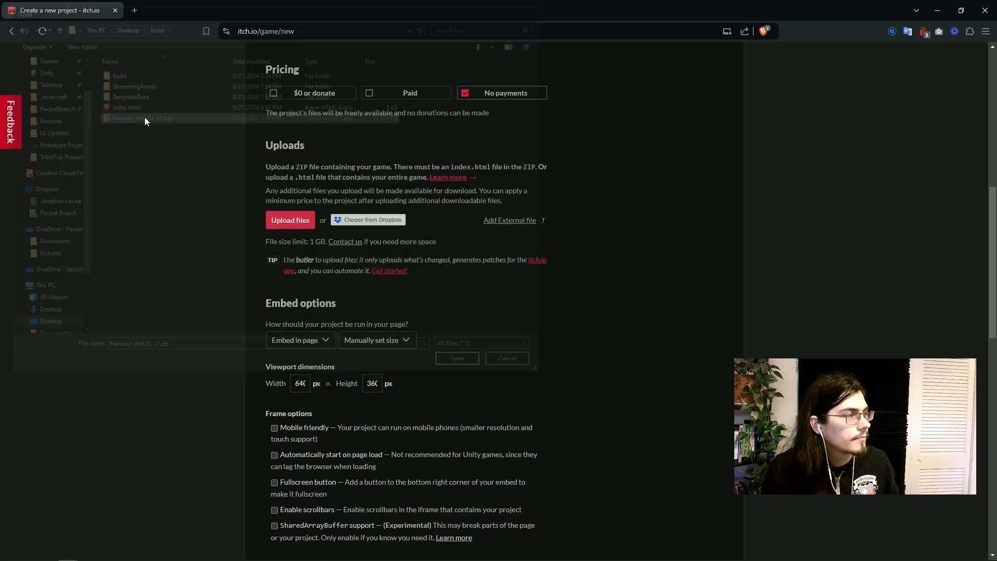
pyautogui.click(456, 358)
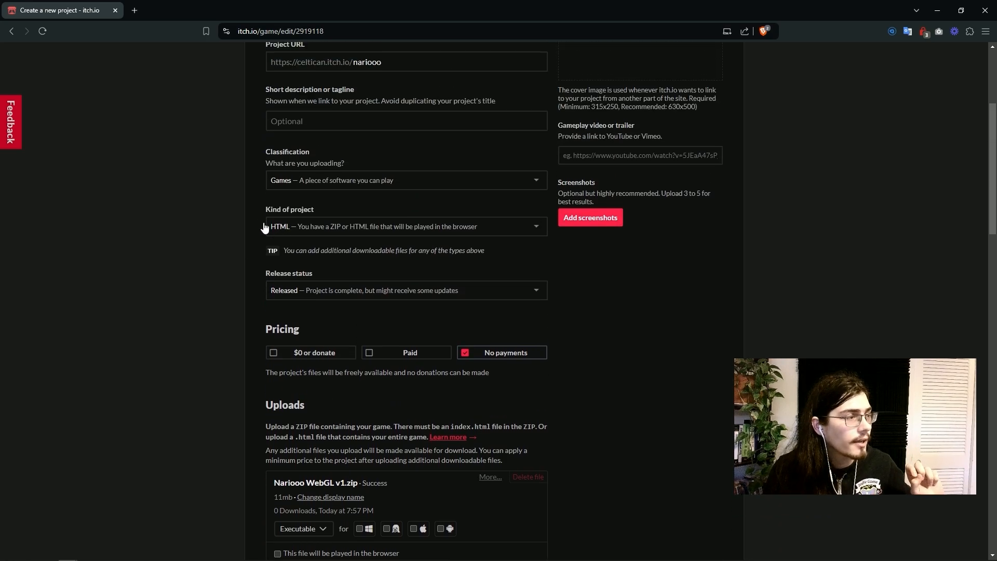
pyautogui.scroll(-3)
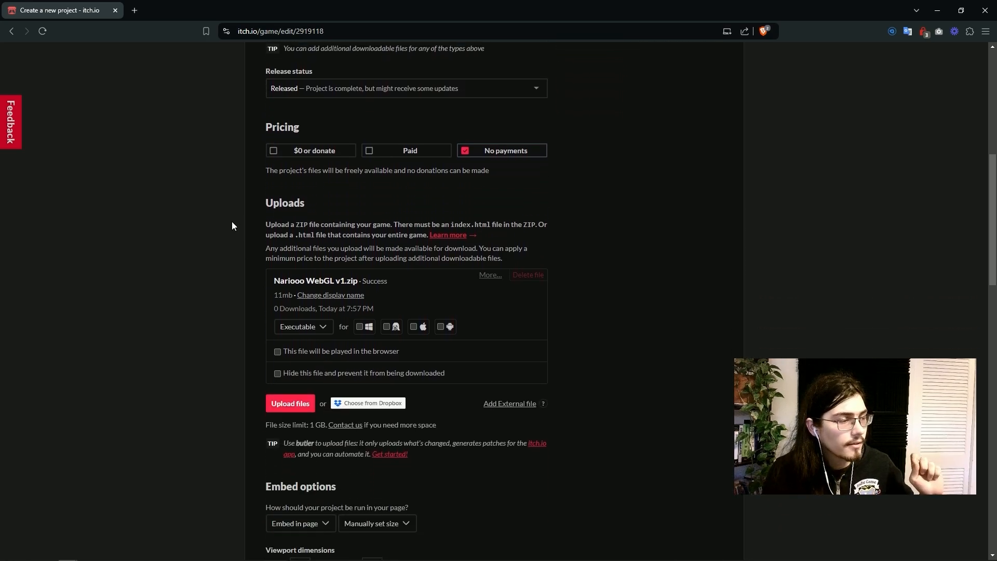
# Mark the uploaded zip as the file to be played in the browser
pyautogui.scroll(-3)
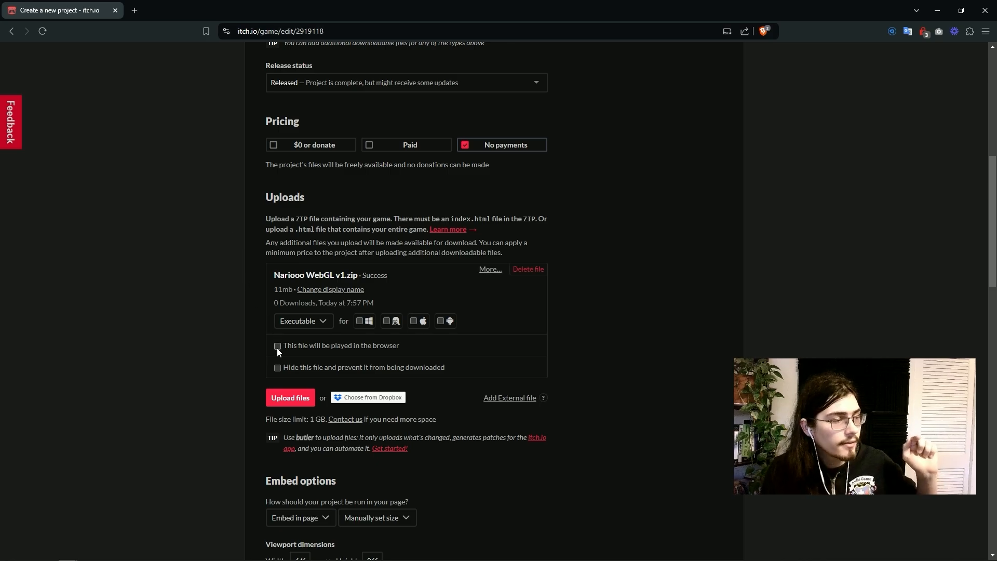
pyautogui.moveTo(349, 350)
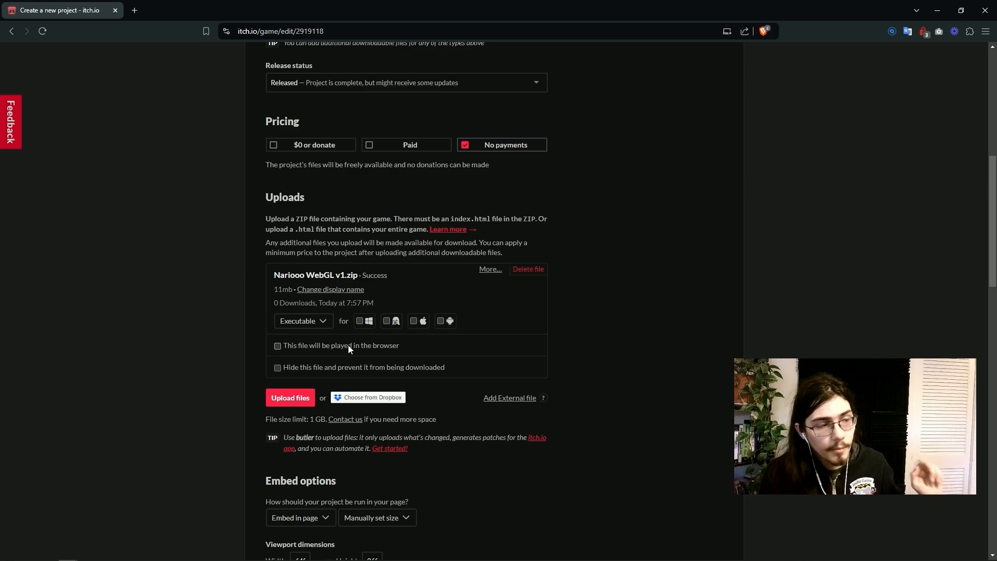
pyautogui.click(278, 345)
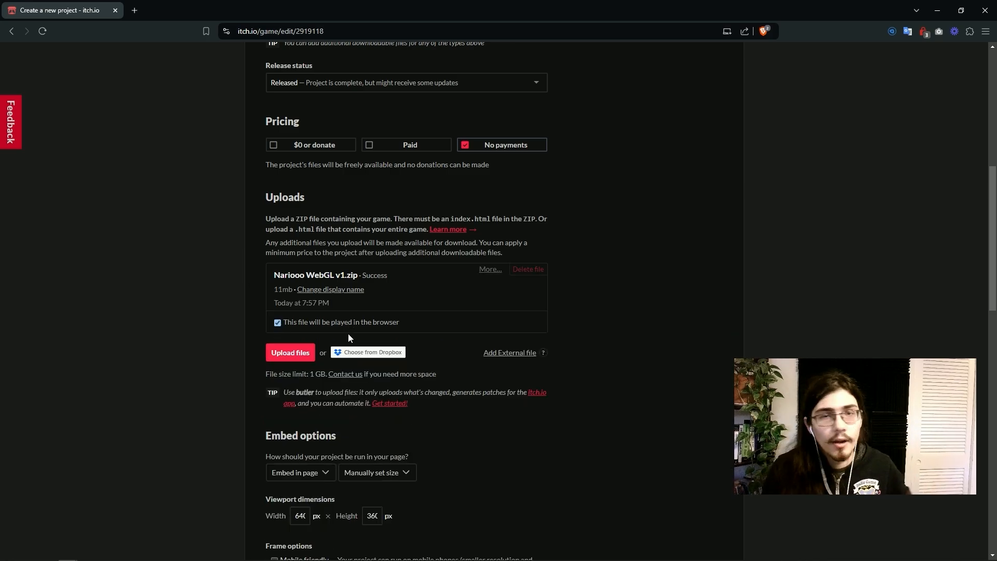
pyautogui.scroll(-3)
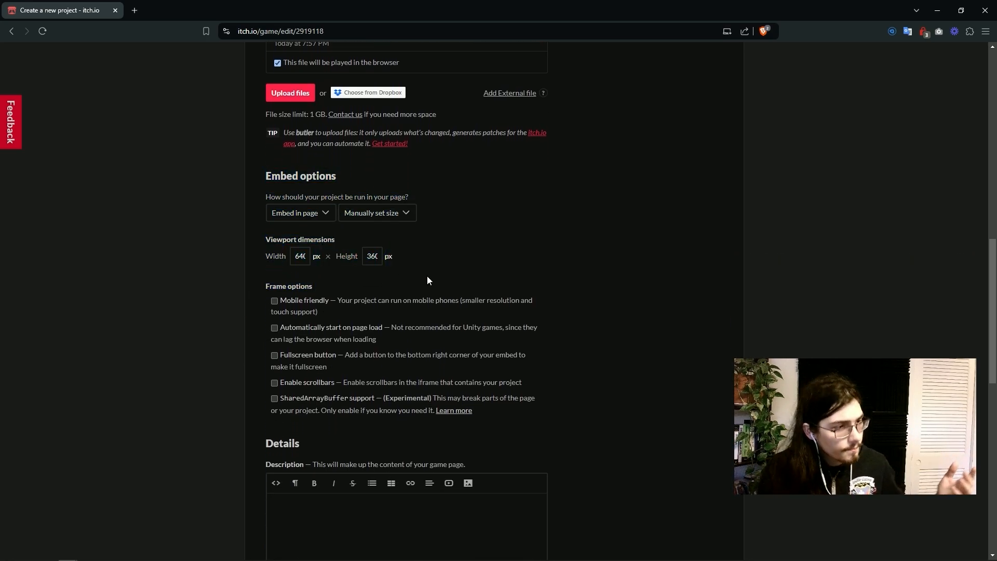
# Keep the embed options at Embed in page with Manually set size
pyautogui.click(299, 212)
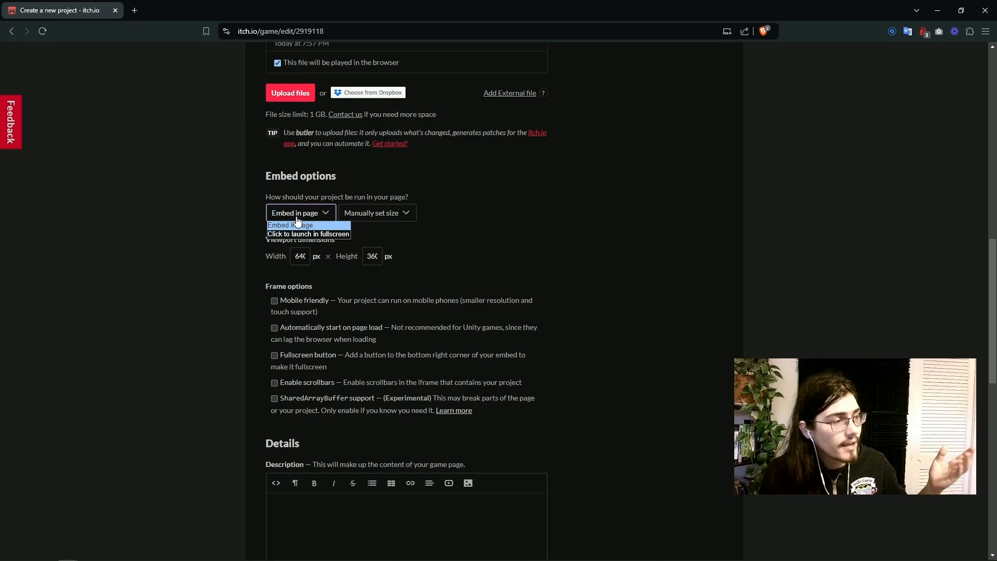
pyautogui.click(299, 212)
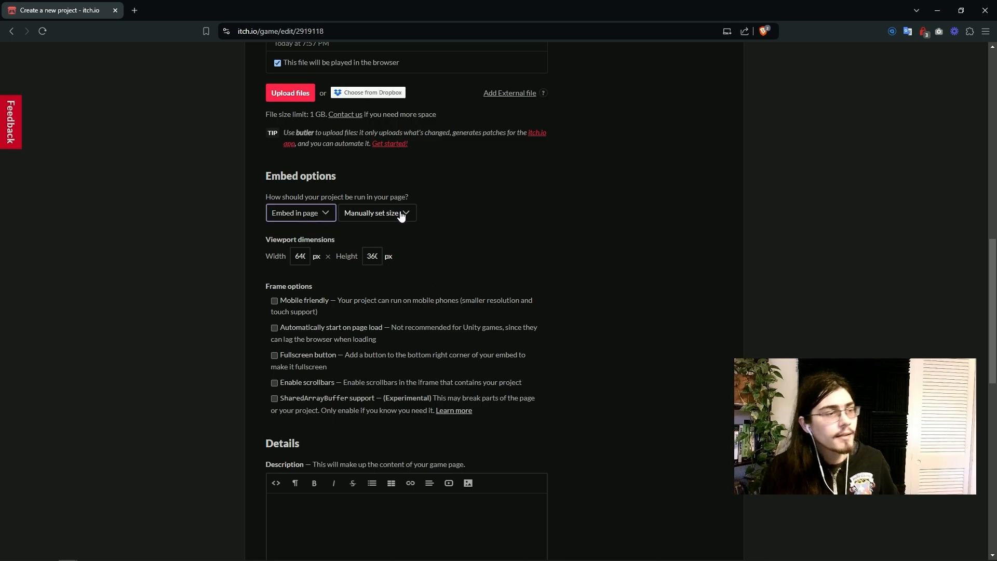
pyautogui.click(376, 212)
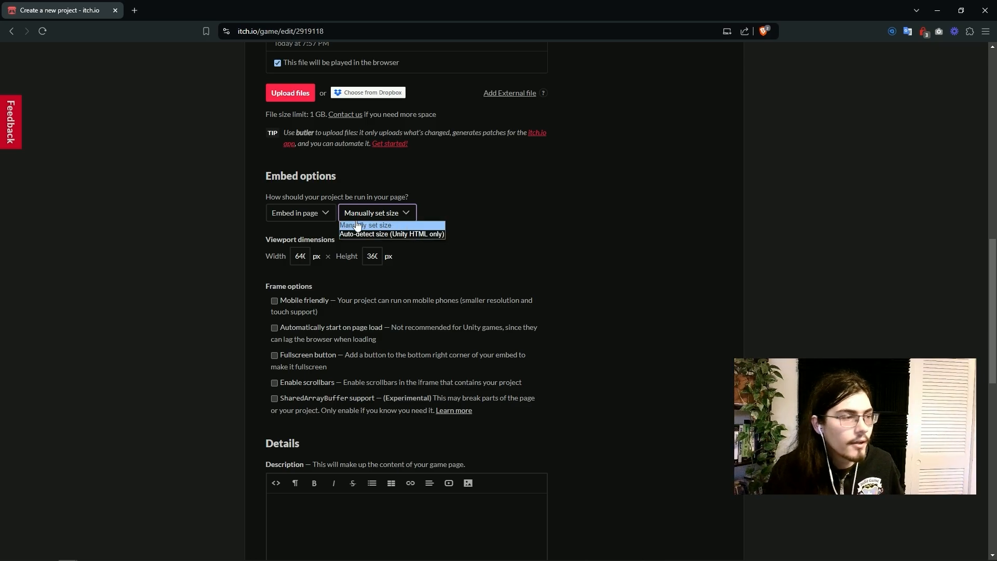
pyautogui.click(376, 212)
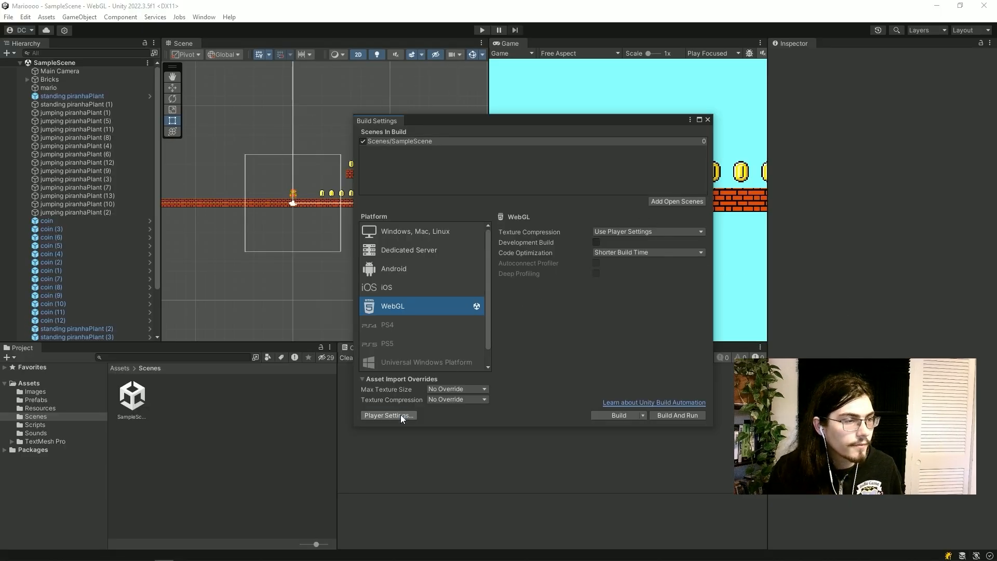
# Check Unity's WebGL Player default canvas resolution of 960 by 540
pyautogui.click(388, 415)
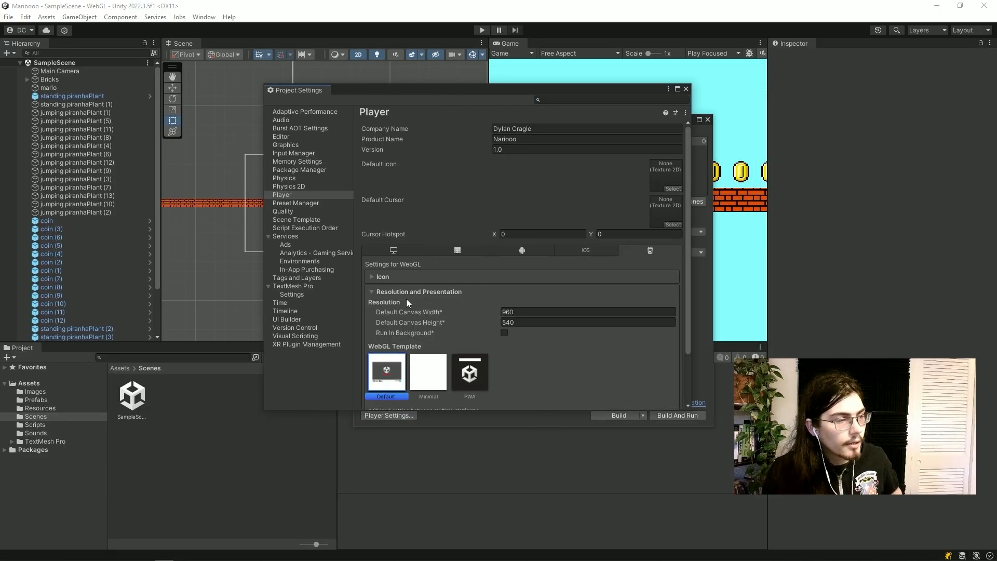
pyautogui.click(585, 311)
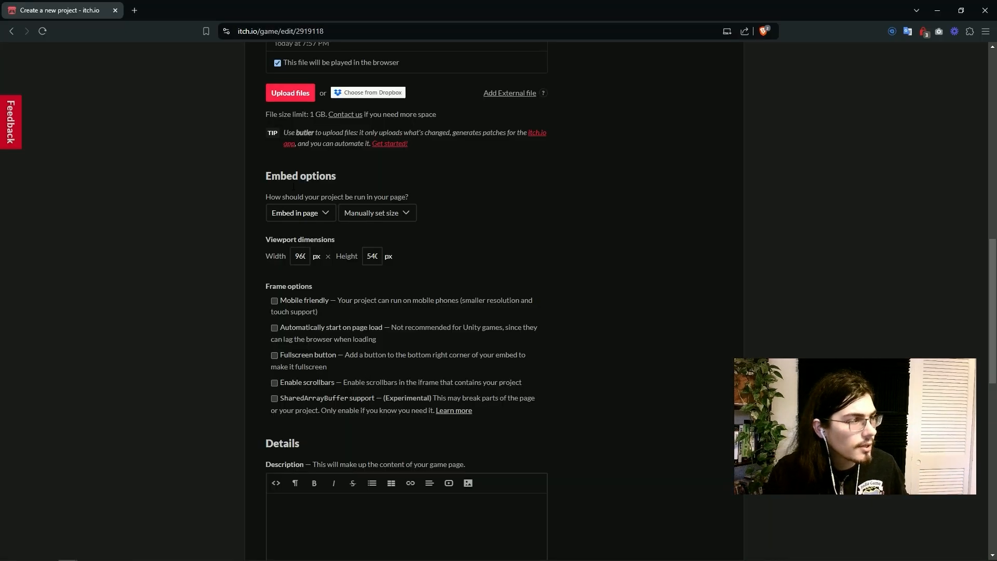
# Change the embed viewport height from 540 to 580 pixels
pyautogui.click(372, 255)
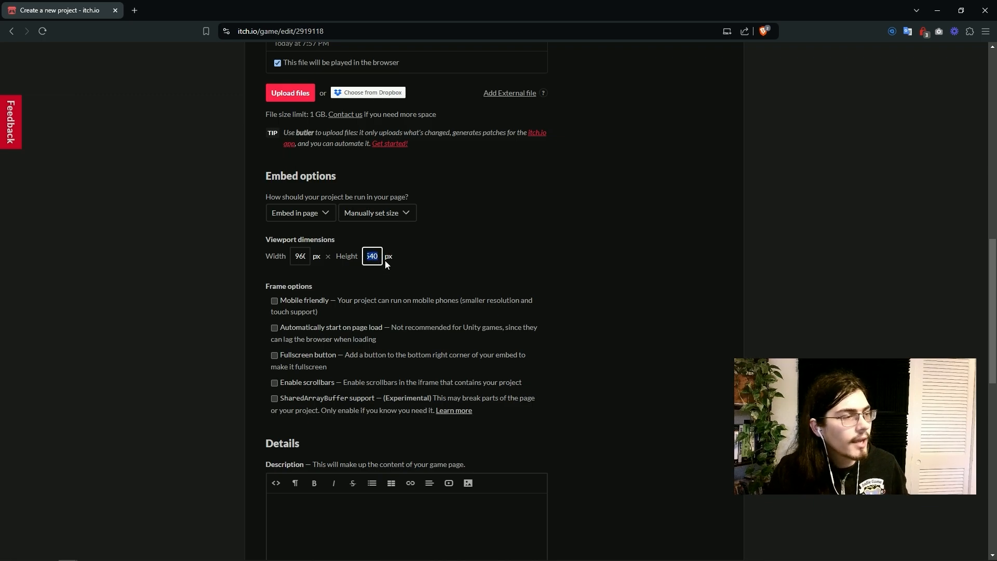
pyautogui.write('540')
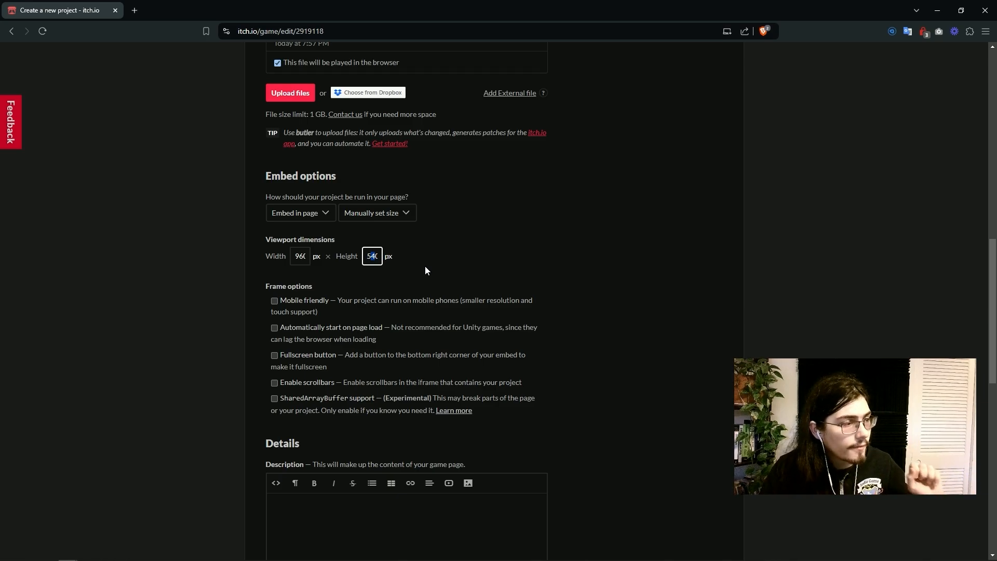
pyautogui.write('580')
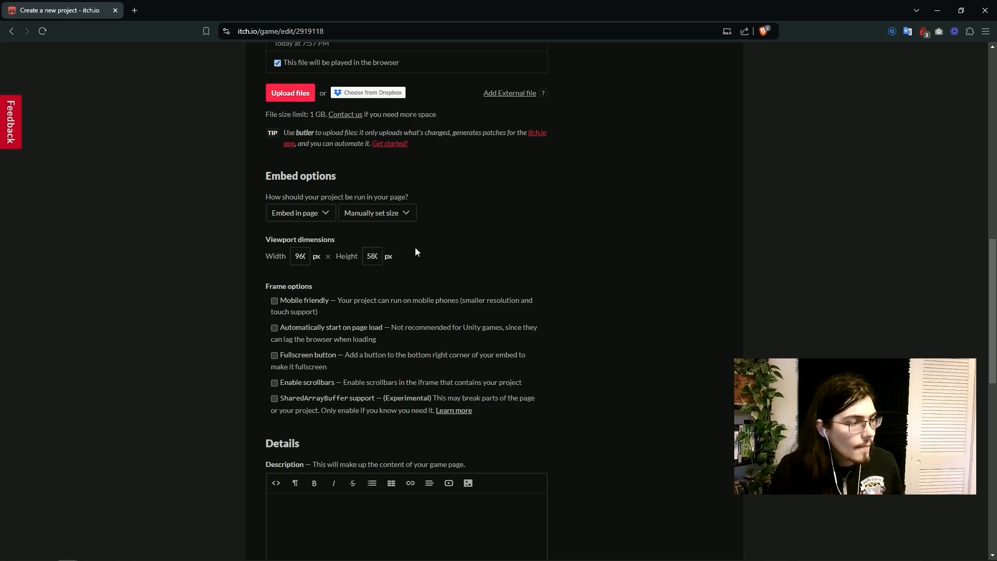
pyautogui.scroll(-3)
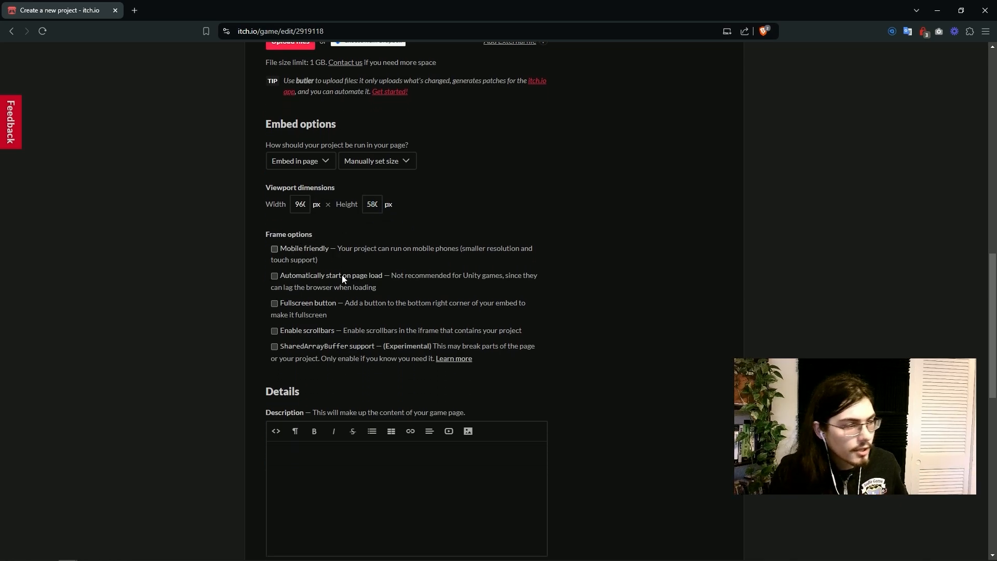
pyautogui.scroll(-3)
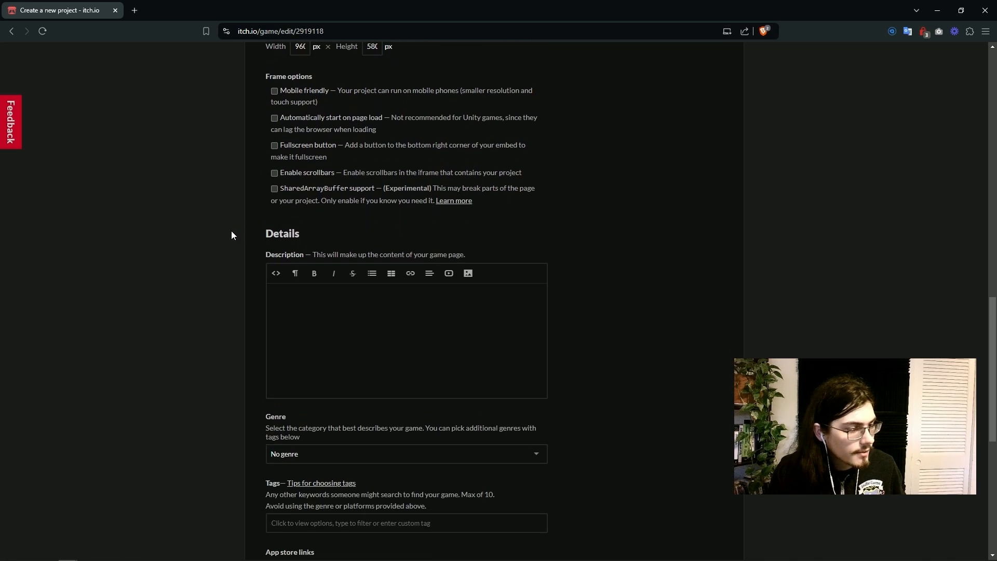
pyautogui.scroll(-3)
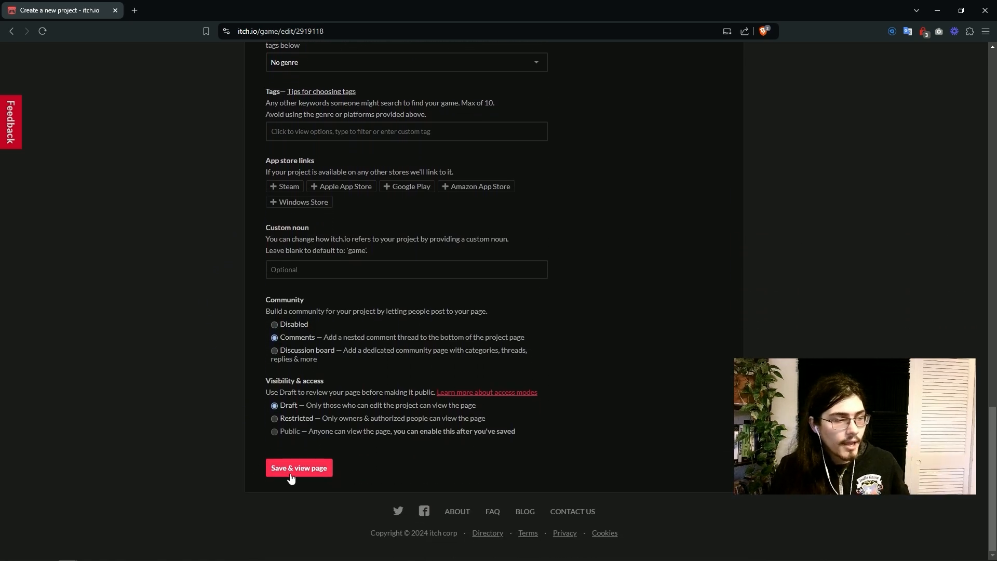
# Save the draft and run the embedded Nariooo game on its page to test it
pyautogui.click(298, 468)
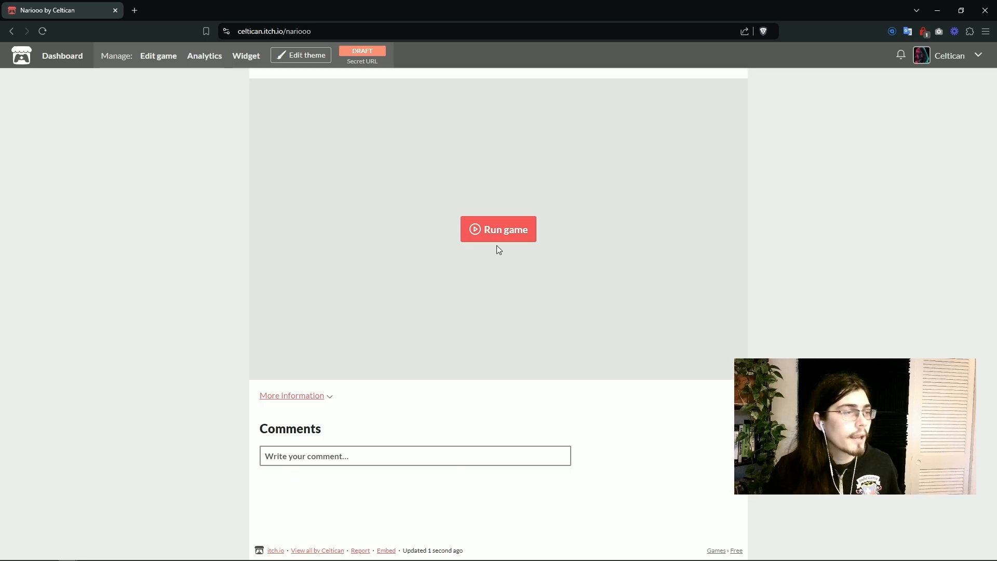
pyautogui.click(498, 229)
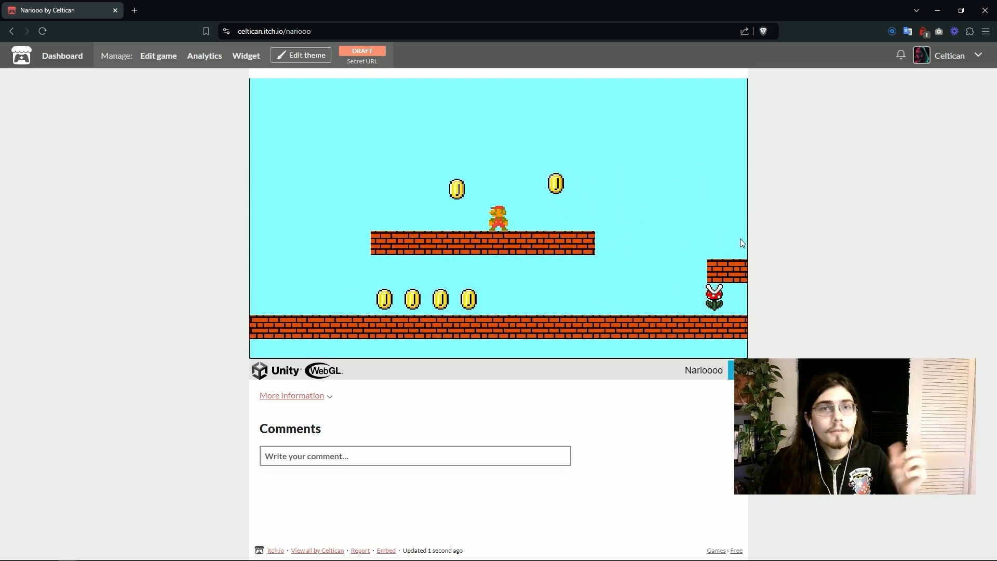
pyautogui.moveTo(223, 109)
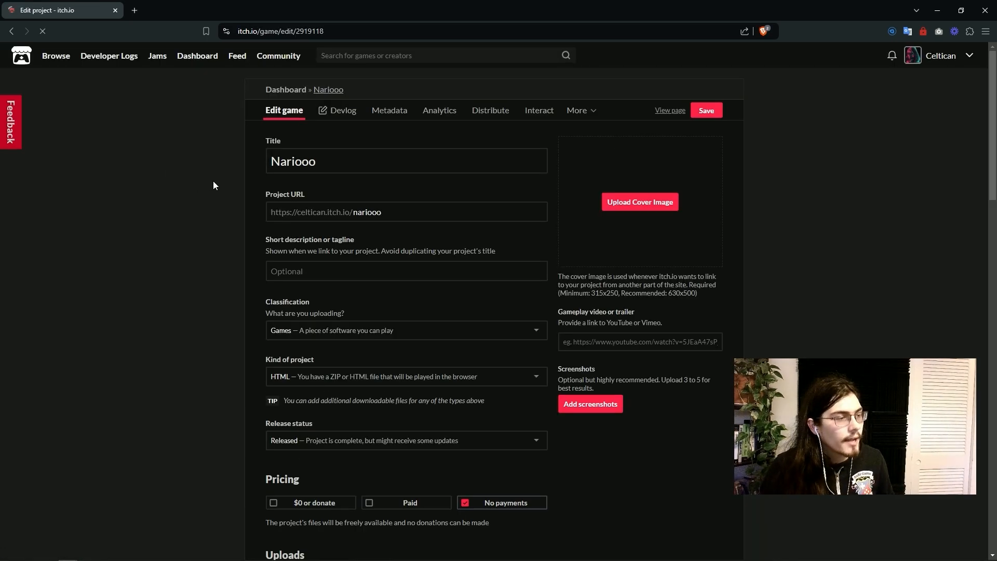
# Write the description with a coin-jumping summary, a Credits heading and 'Art - Nintendo'
pyautogui.scroll(-3)
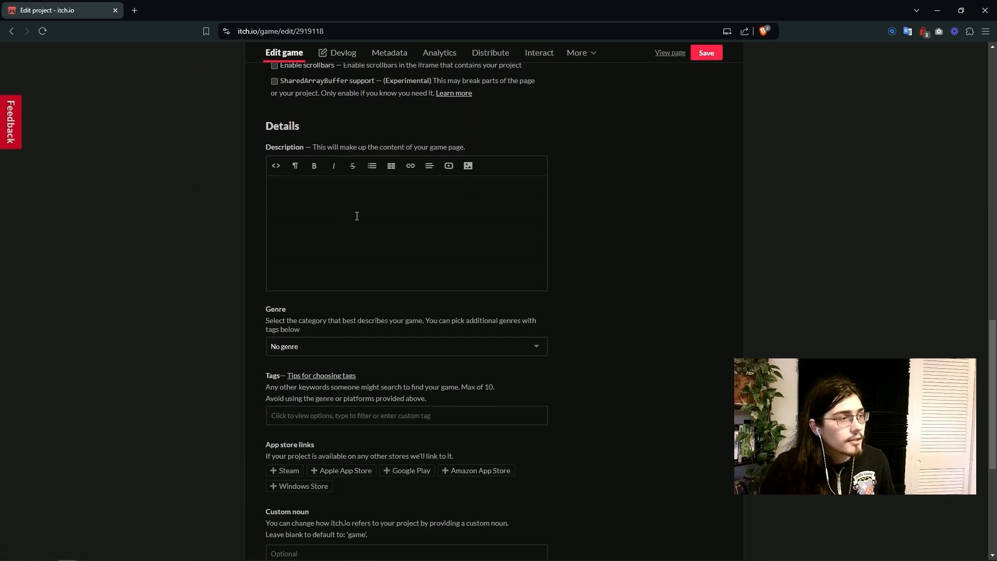
pyautogui.moveTo(315, 210)
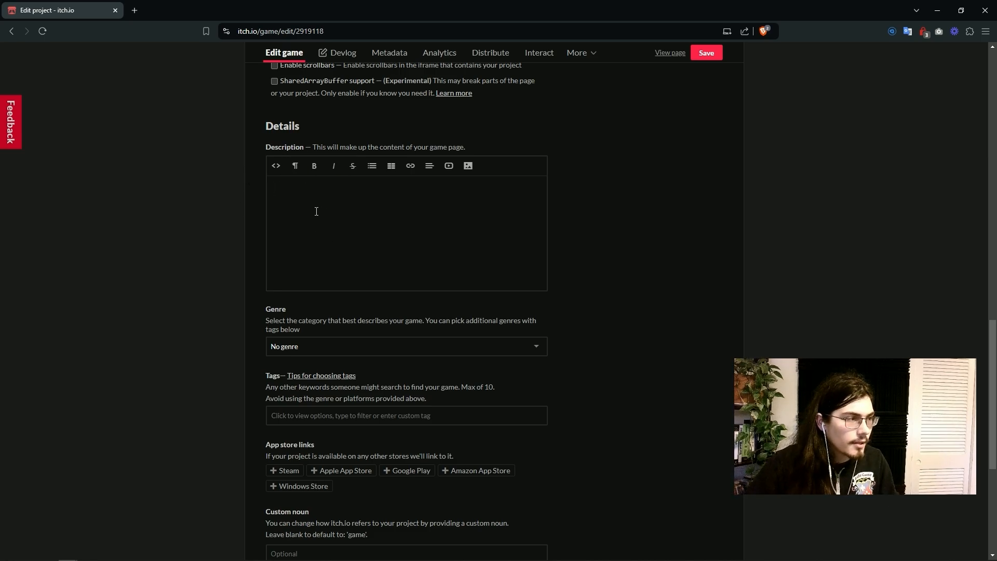
pyautogui.write('This is a game about jumping and collecting coins!')
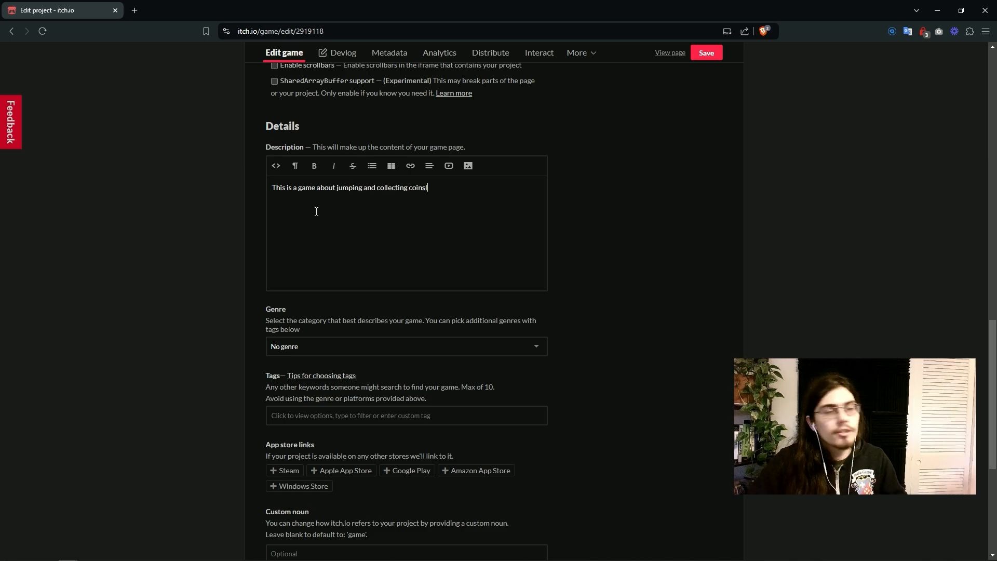
pyautogui.write('Credit')
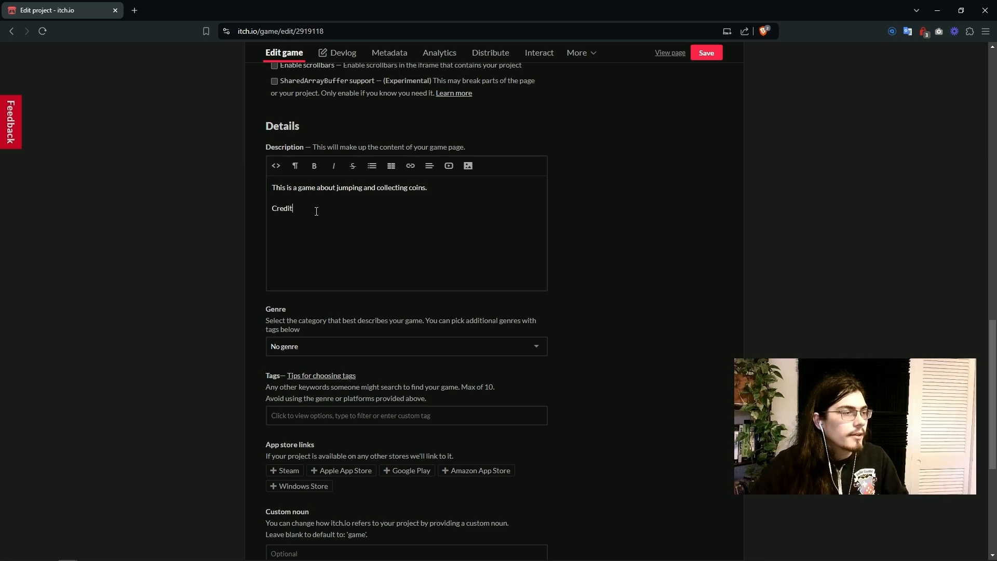
pyautogui.write('s')
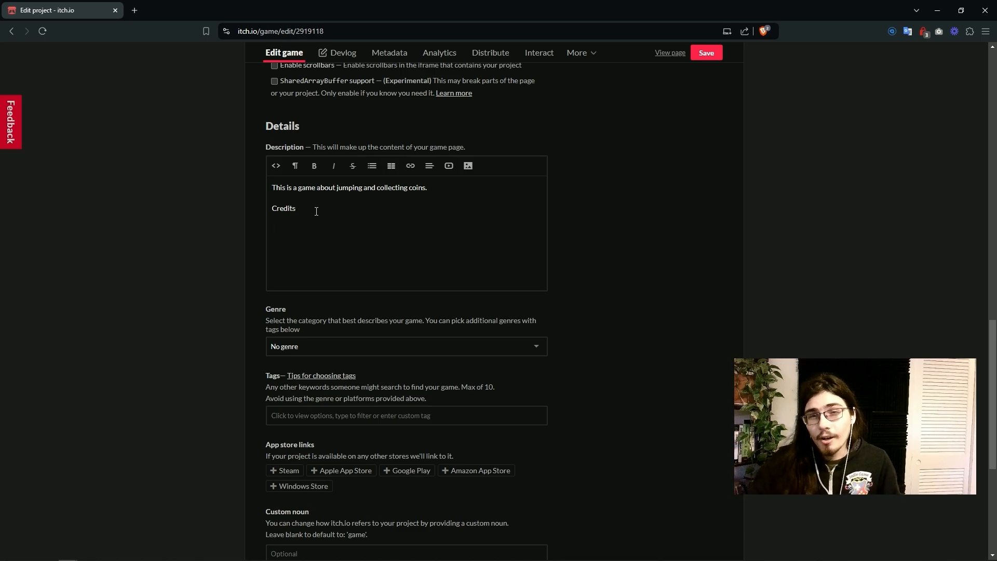
pyautogui.write('Art - N')
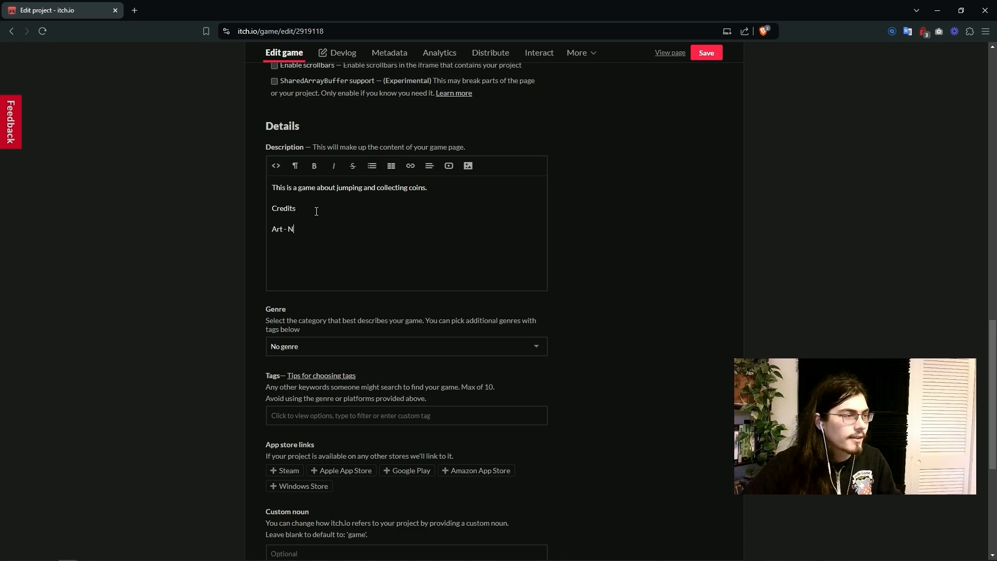
pyautogui.write('intendo')
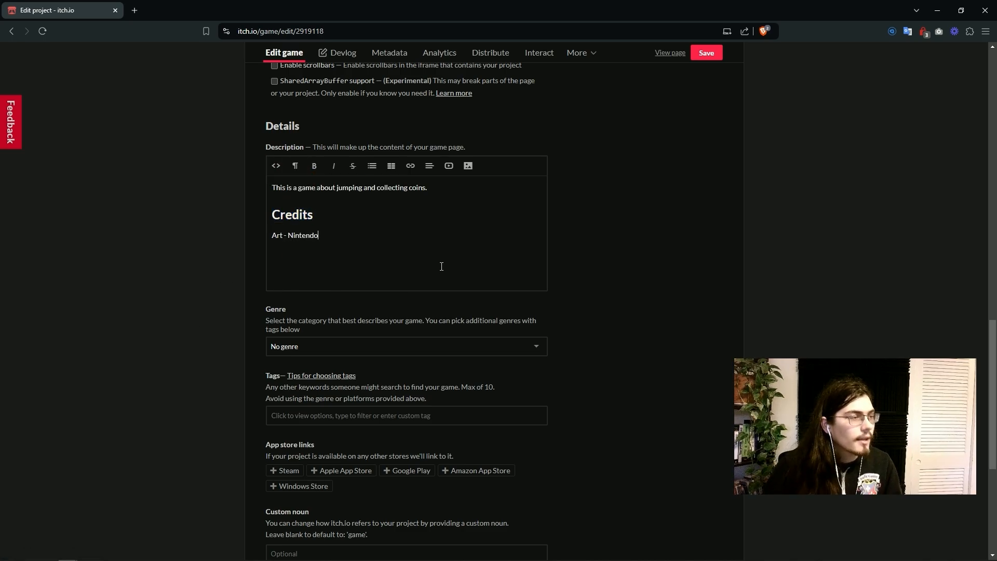
pyautogui.moveTo(677, 131)
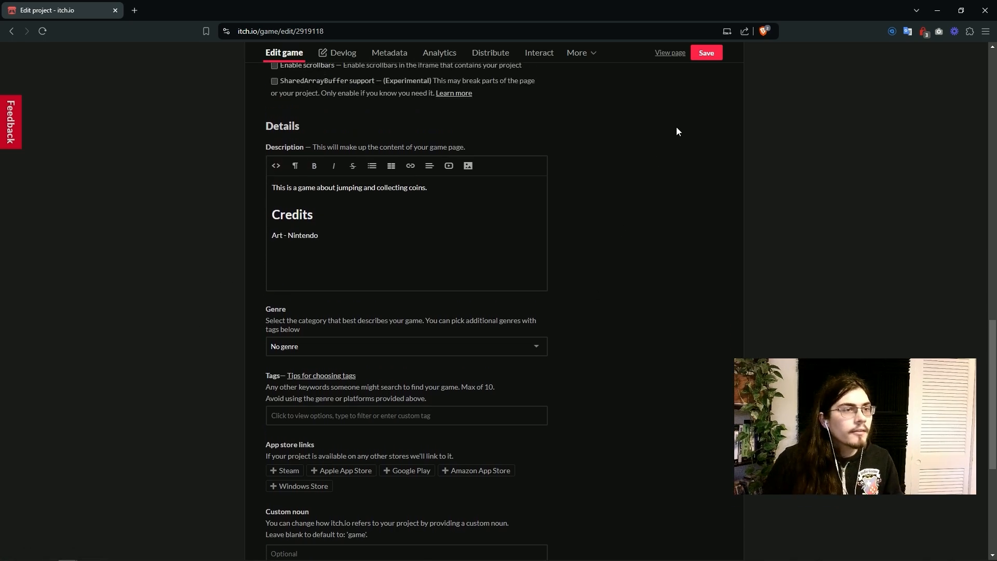
# Save the description and set the page theme font to Pixel
pyautogui.click(705, 52)
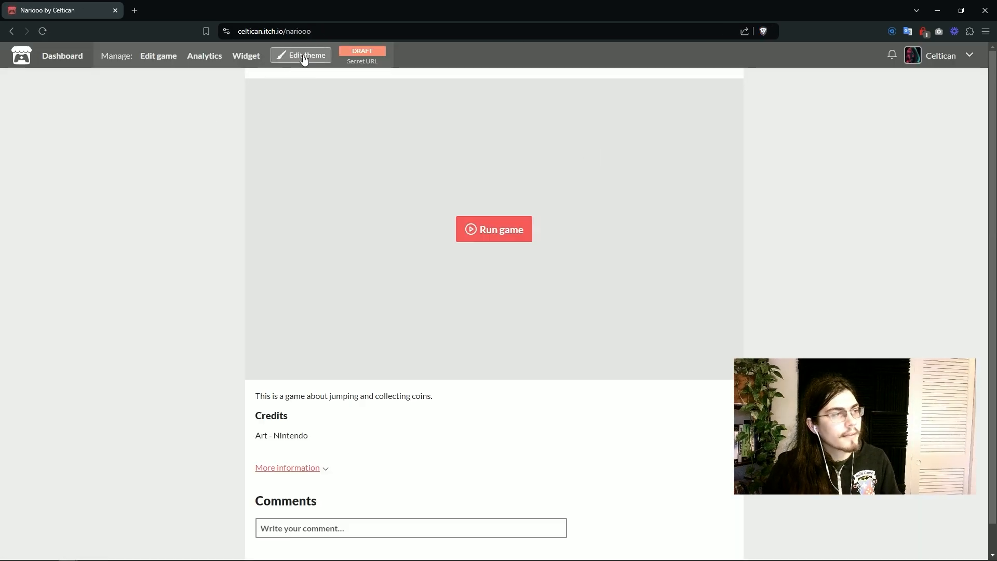
pyautogui.click(306, 55)
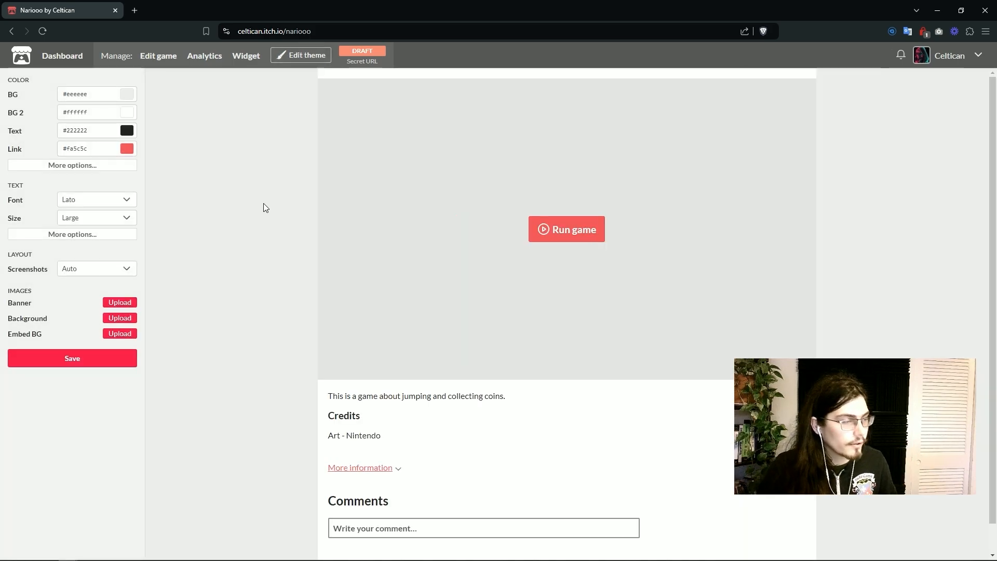
pyautogui.click(96, 199)
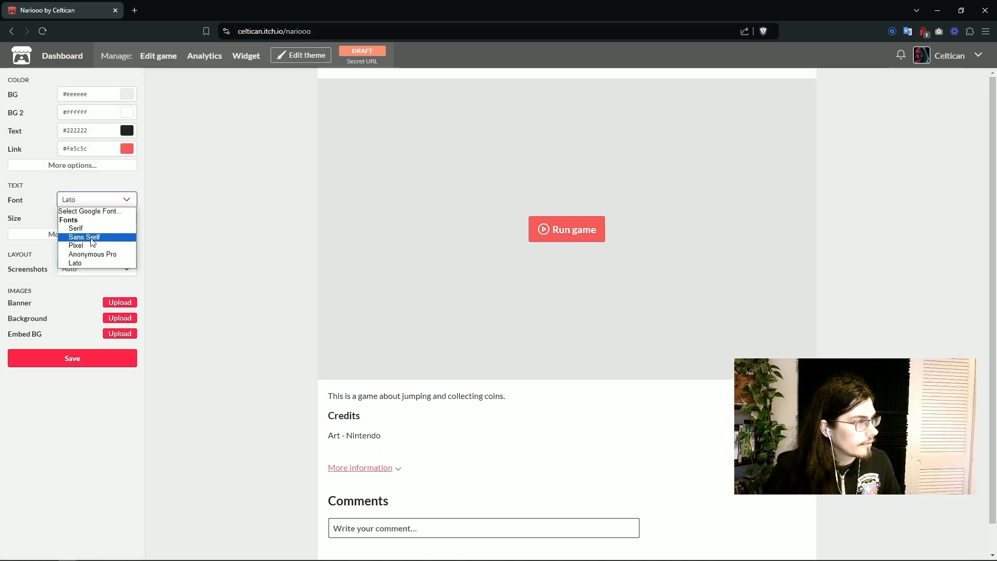
pyautogui.click(75, 245)
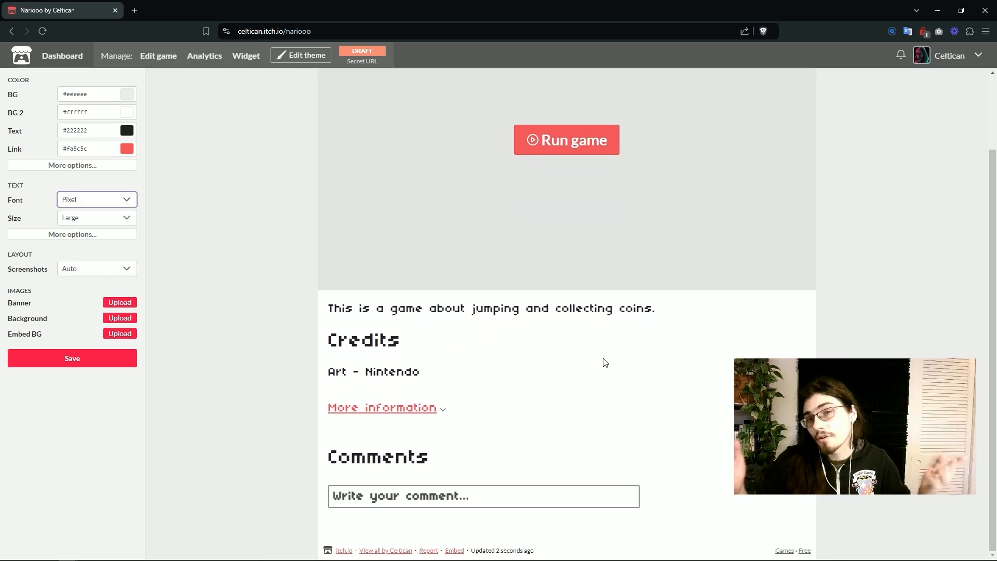
pyautogui.moveTo(593, 345)
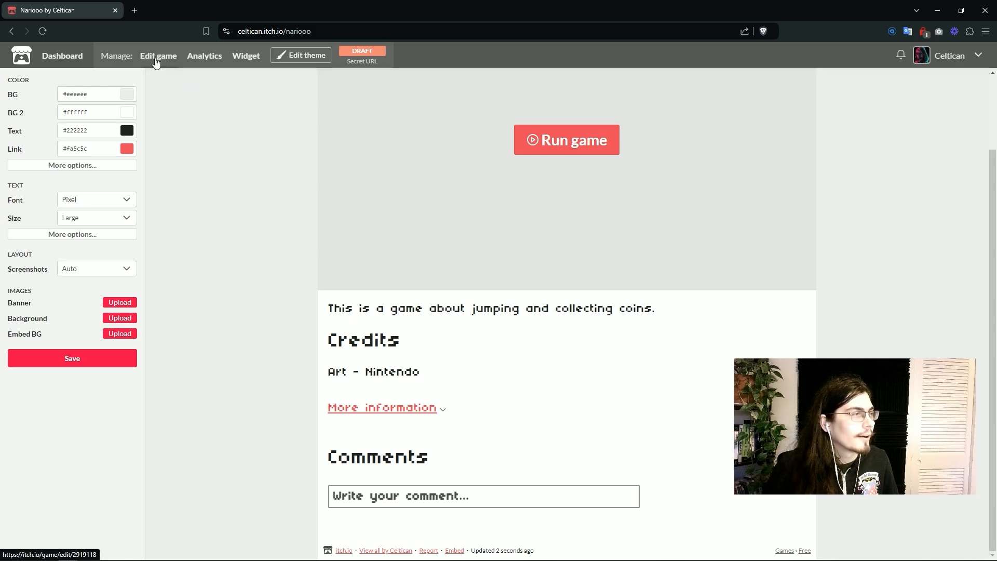
# Set project visibility to Public, leaving Unlisted unchecked after toggling it
pyautogui.click(157, 56)
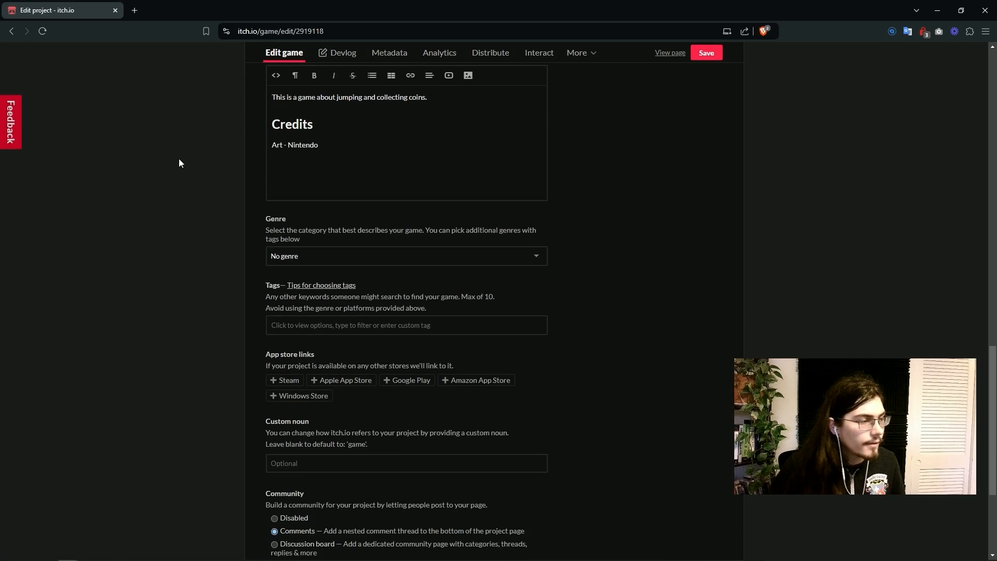
pyautogui.scroll(-3)
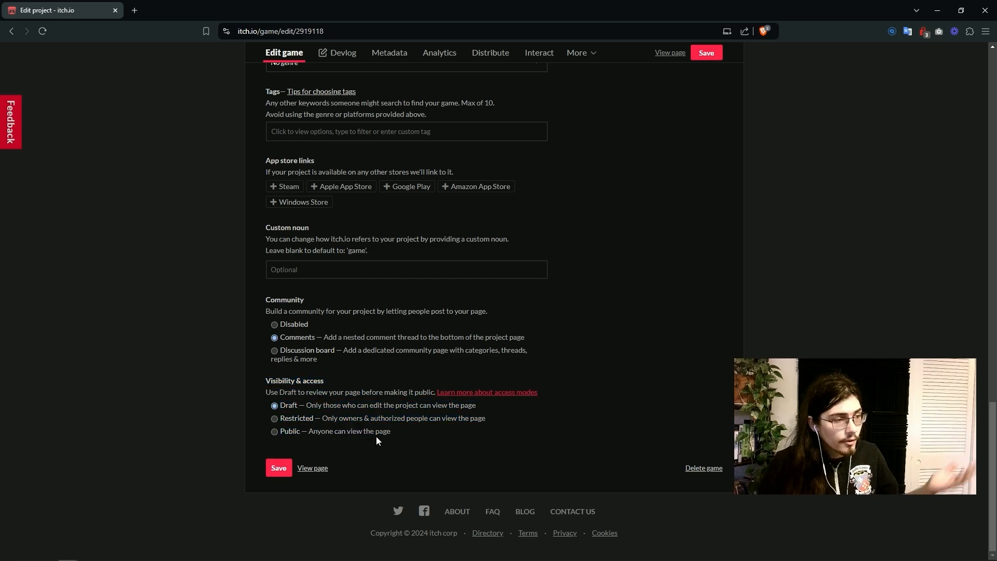
pyautogui.click(274, 431)
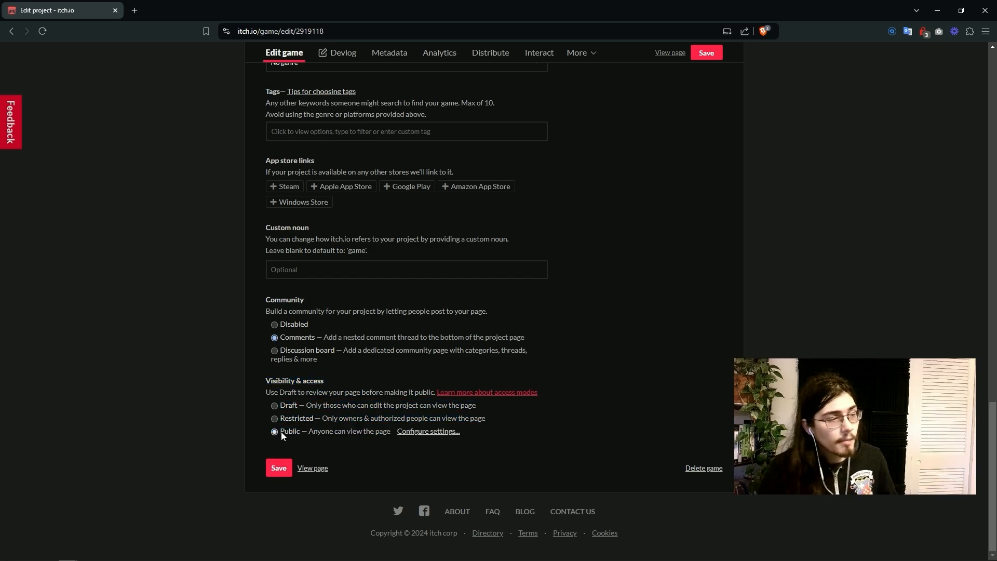
pyautogui.click(428, 431)
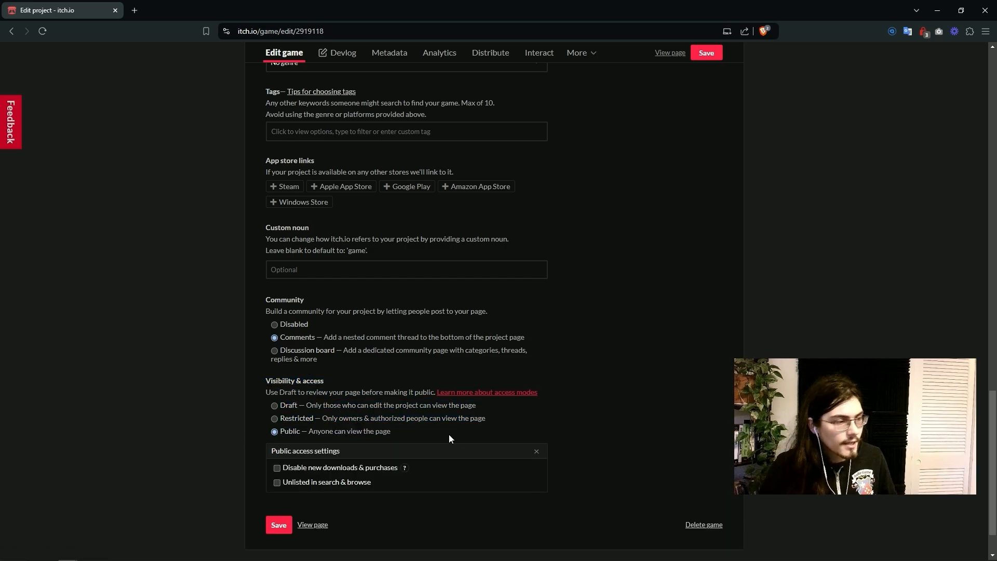
pyautogui.click(277, 484)
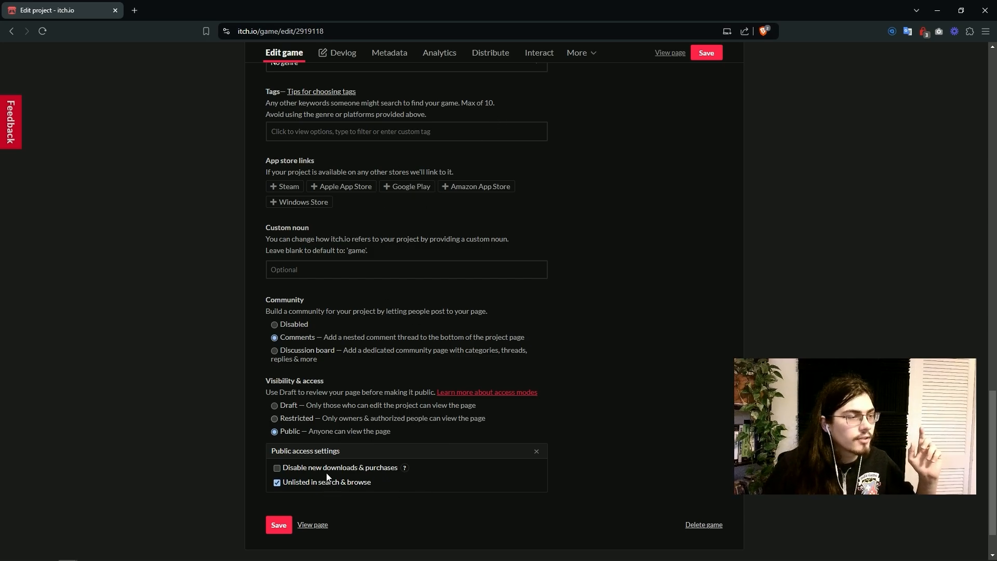
pyautogui.click(276, 482)
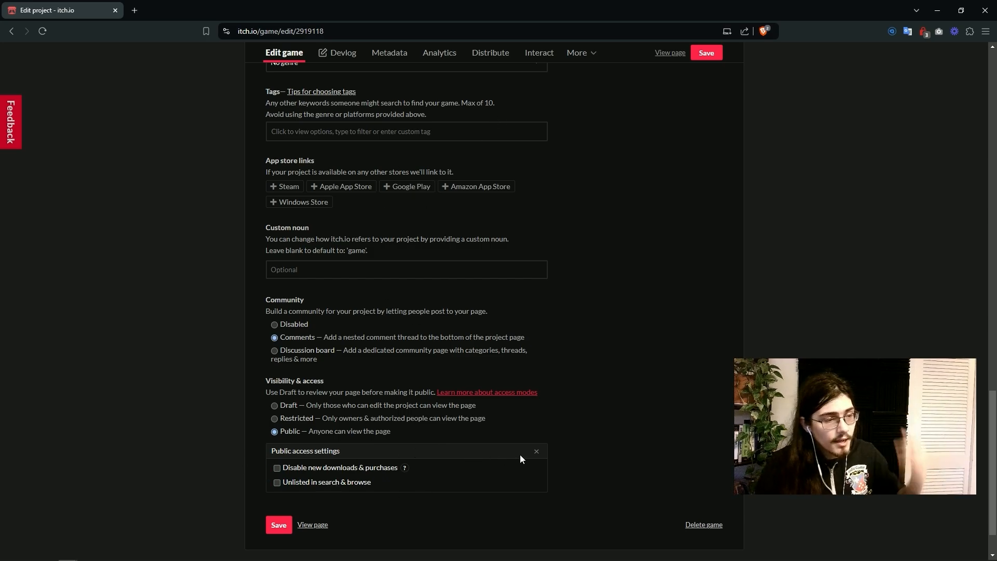